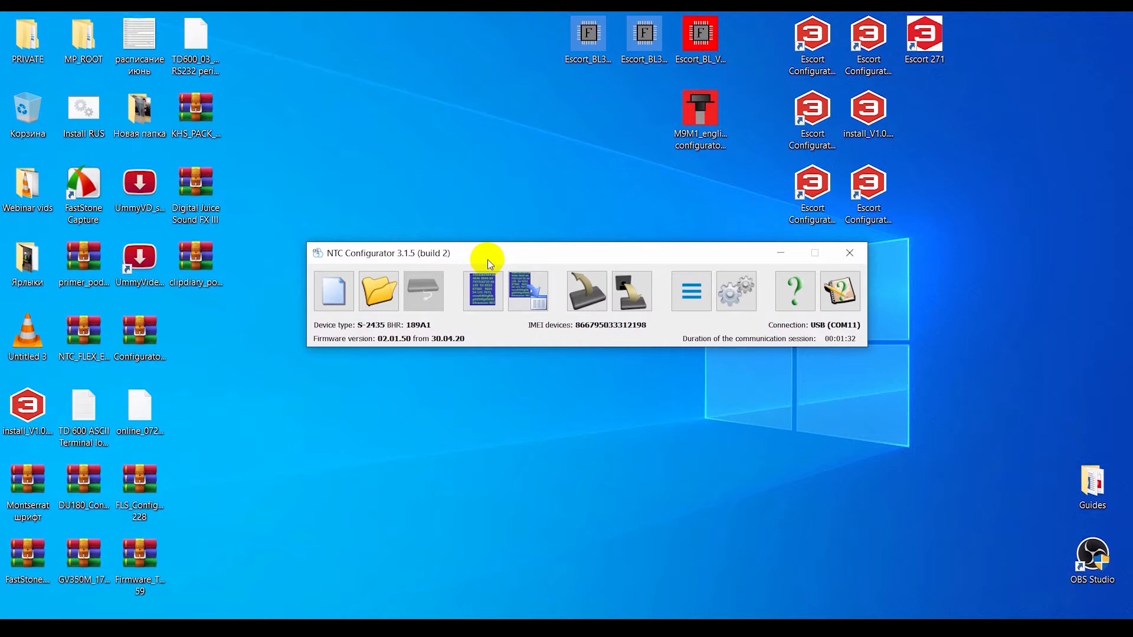
mouse_move(479, 254)
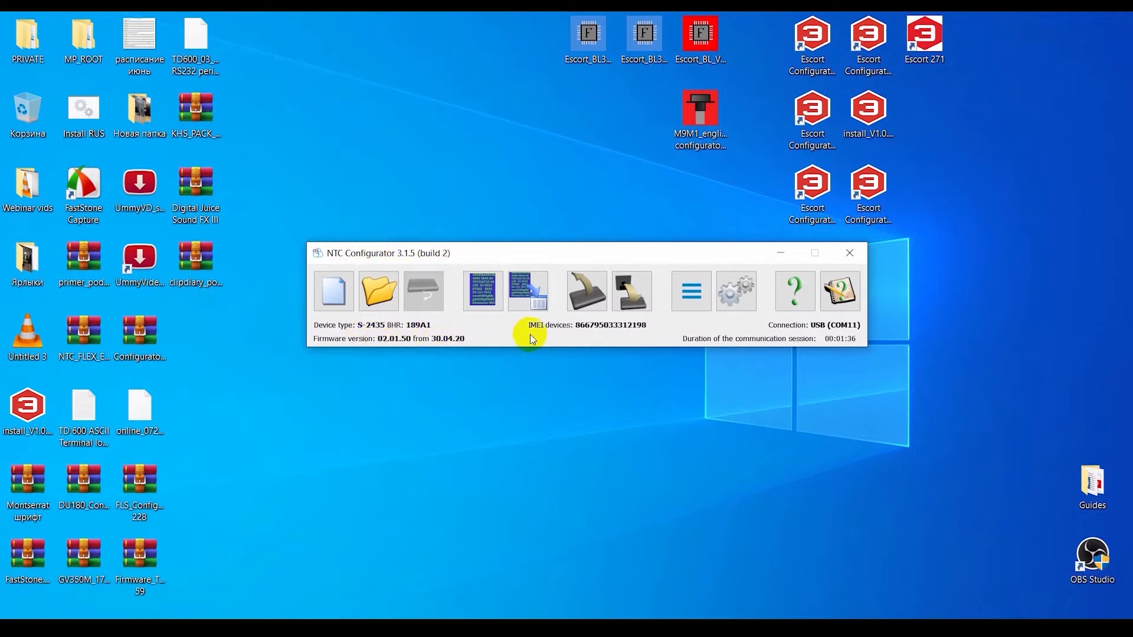
Read the S-2435 settings, enable its Bluetooth module and choose a connected-device type
click(735, 292)
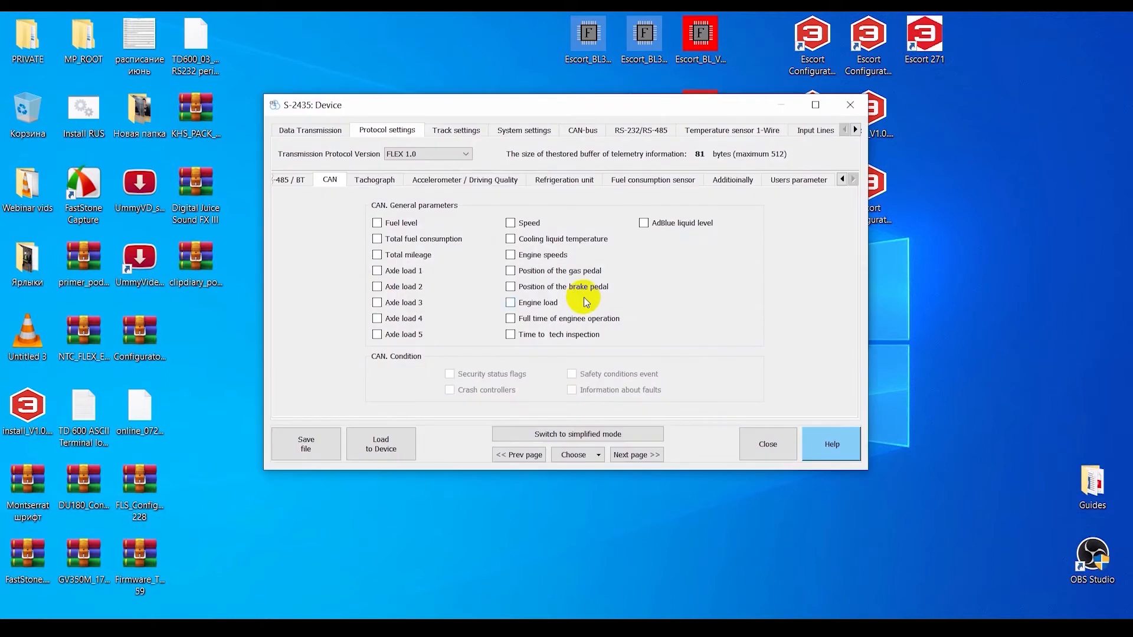
click(809, 130)
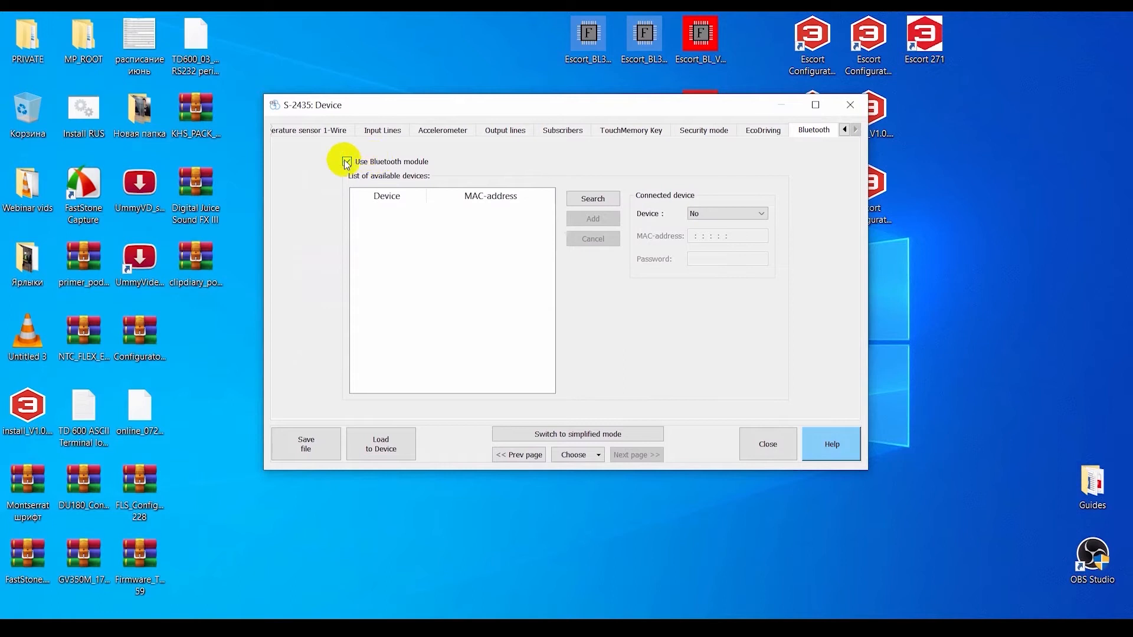
click(727, 213)
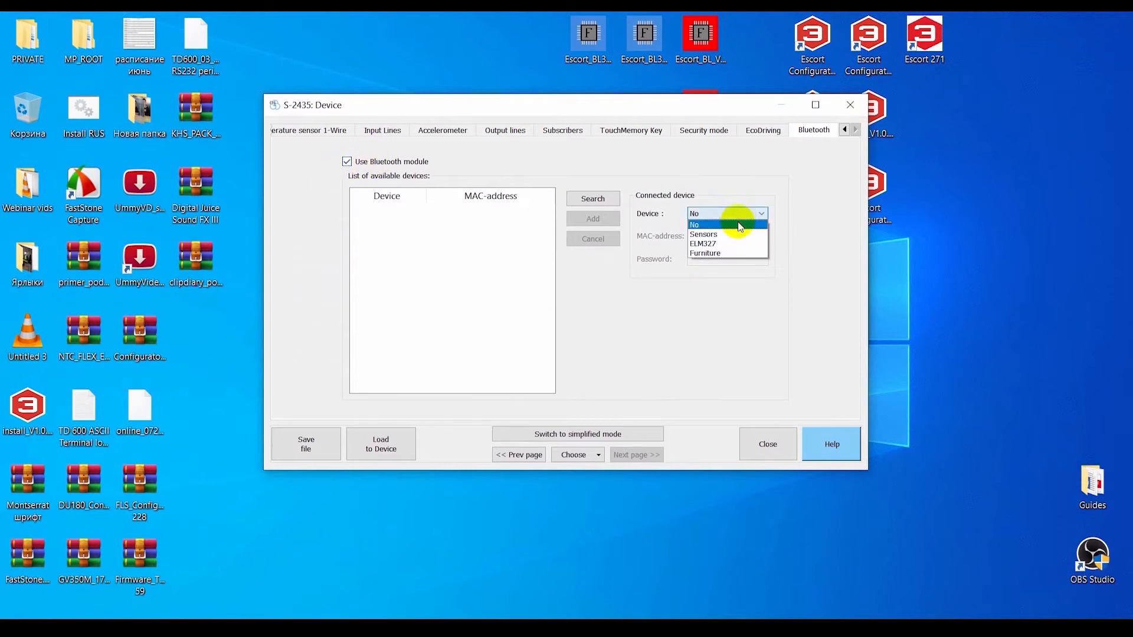
Connect Sensors and set Sensors 1–3 as fuel level, temperature and tilt angle sensors
click(702, 233)
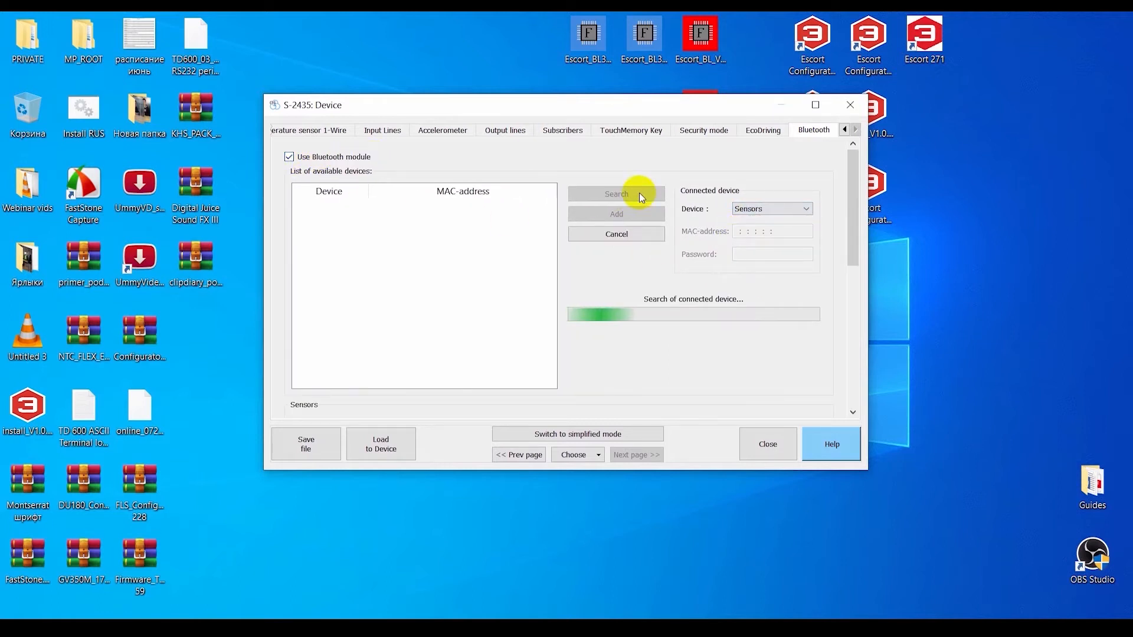
scroll(down, 3)
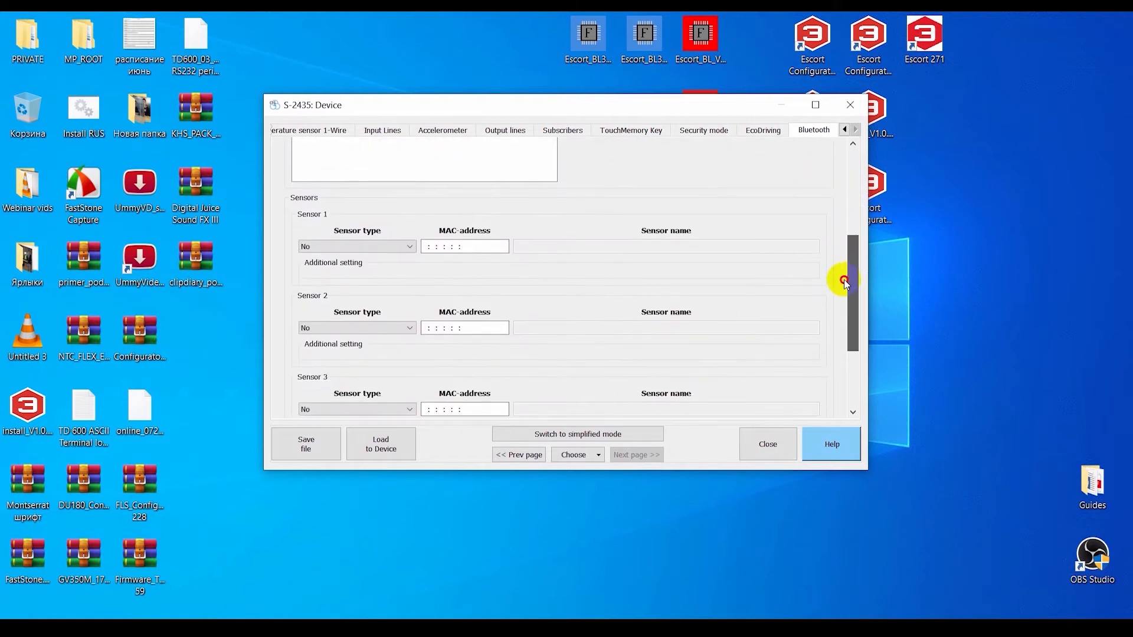
click(355, 234)
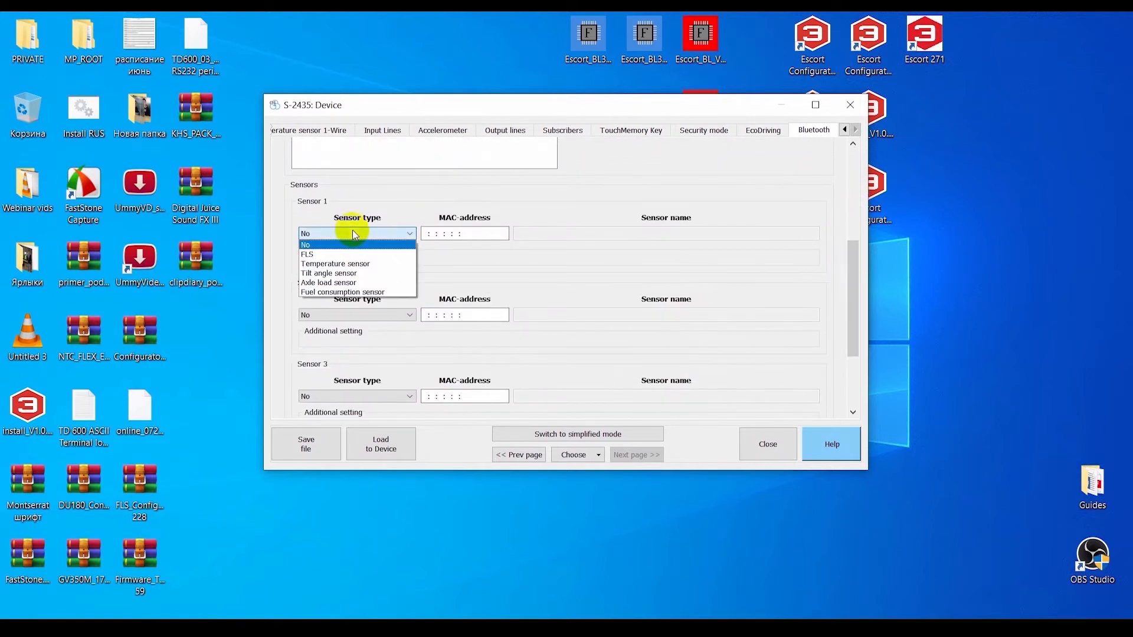
click(308, 254)
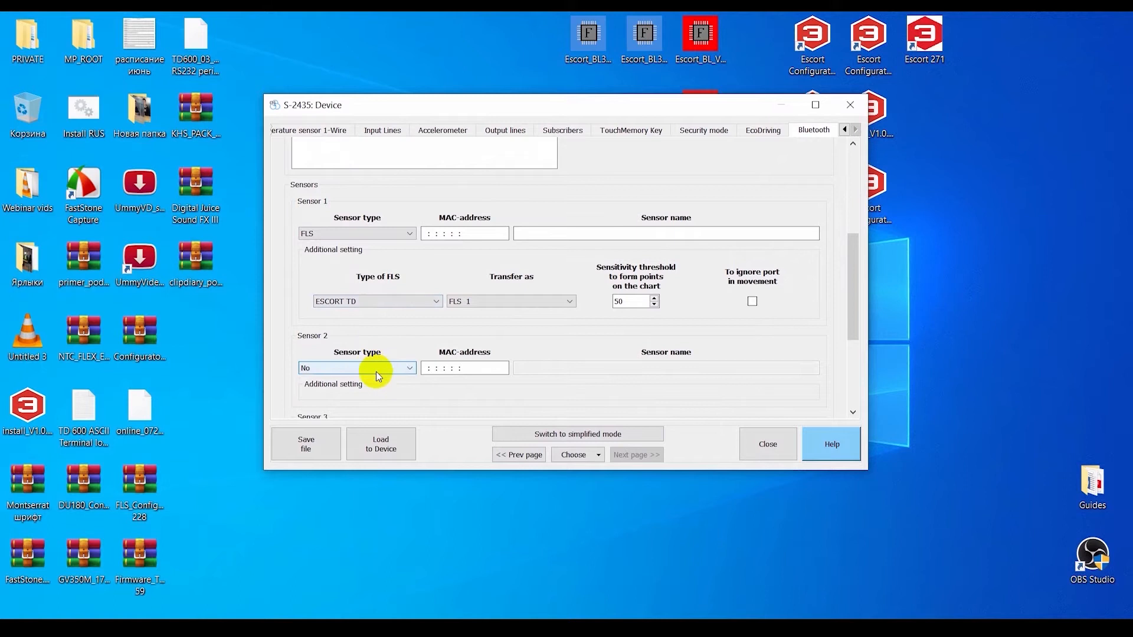
click(356, 367)
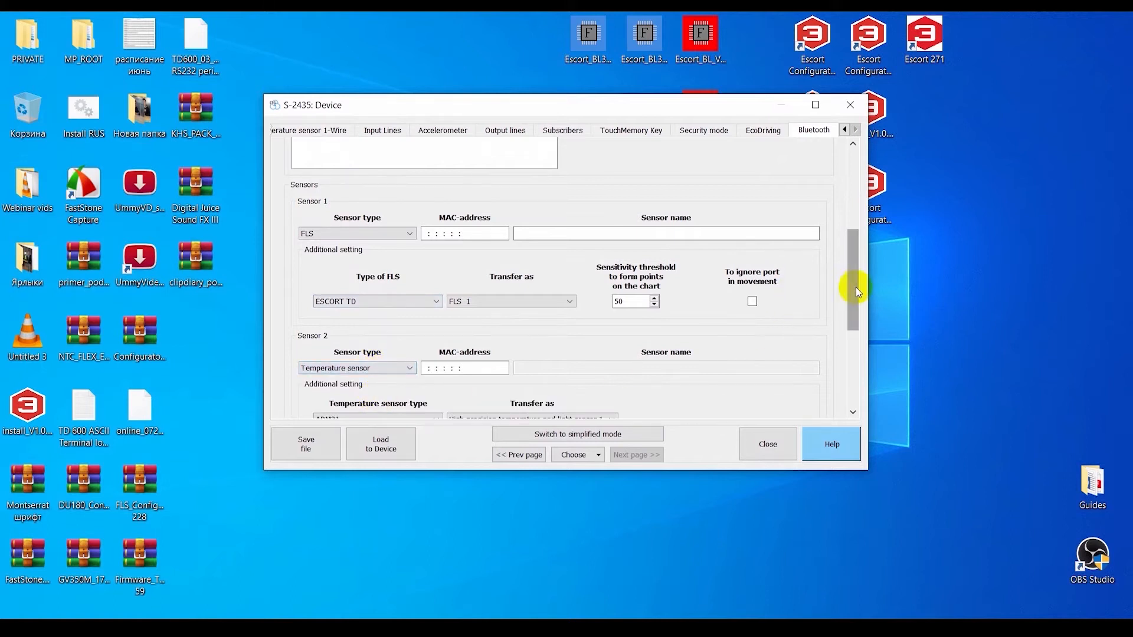
click(356, 373)
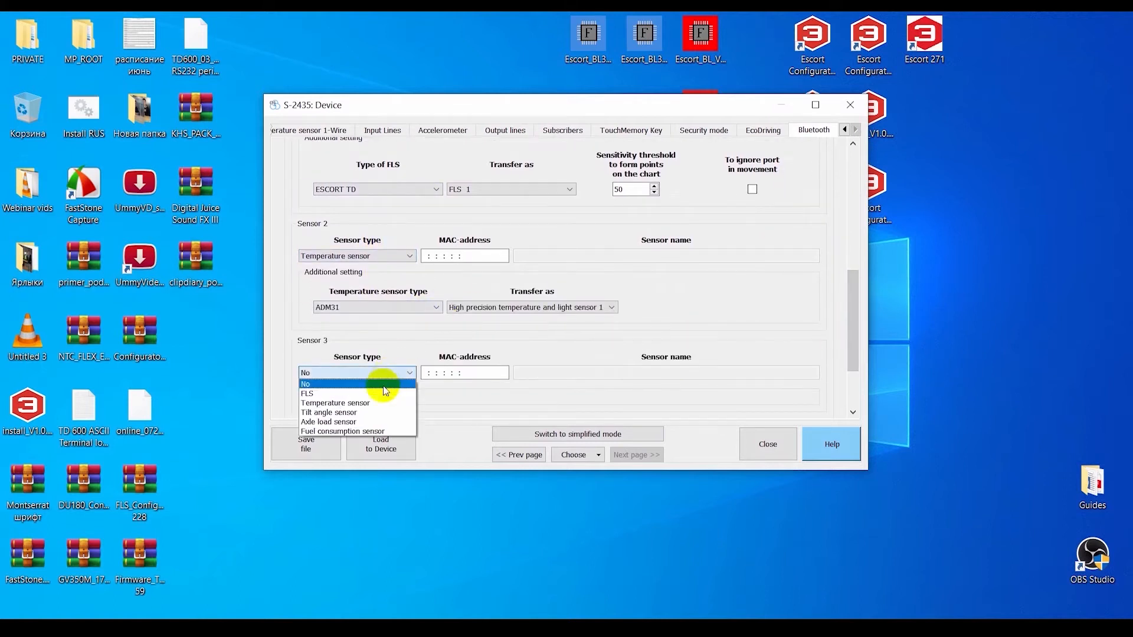
click(331, 412)
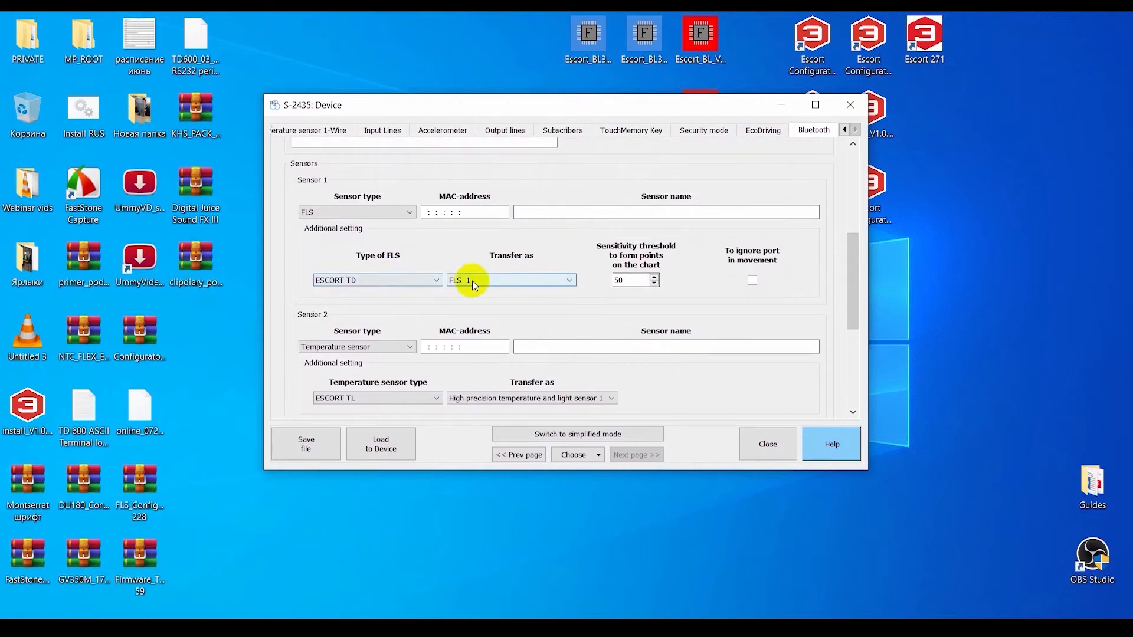
Set Sensor 2 to transfer as temperature and light sensor 1
click(569, 280)
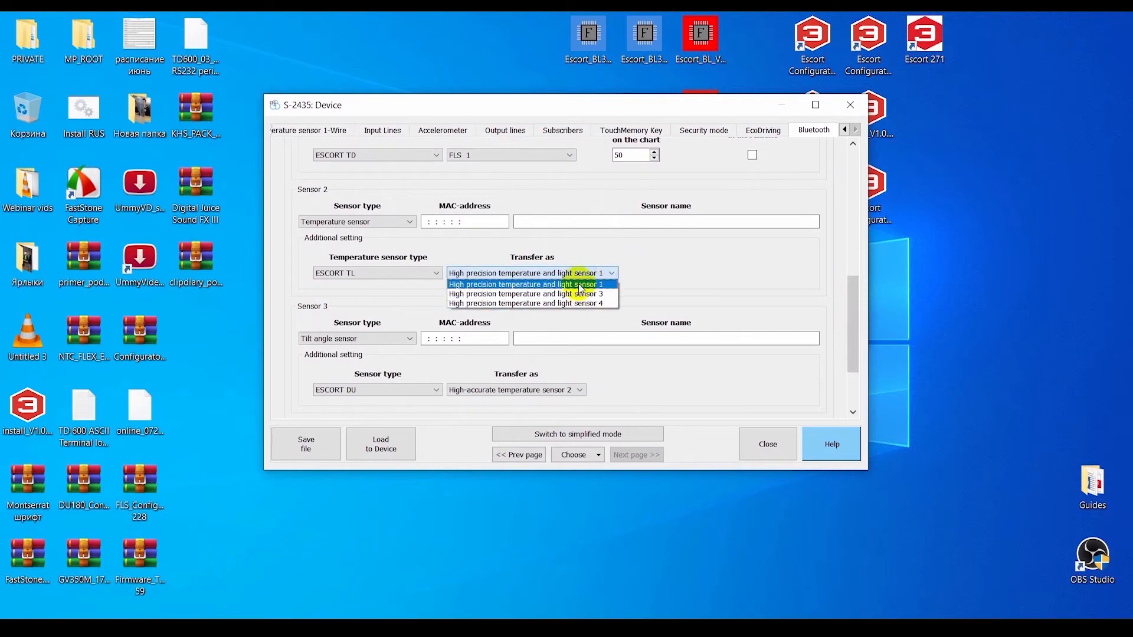
click(526, 283)
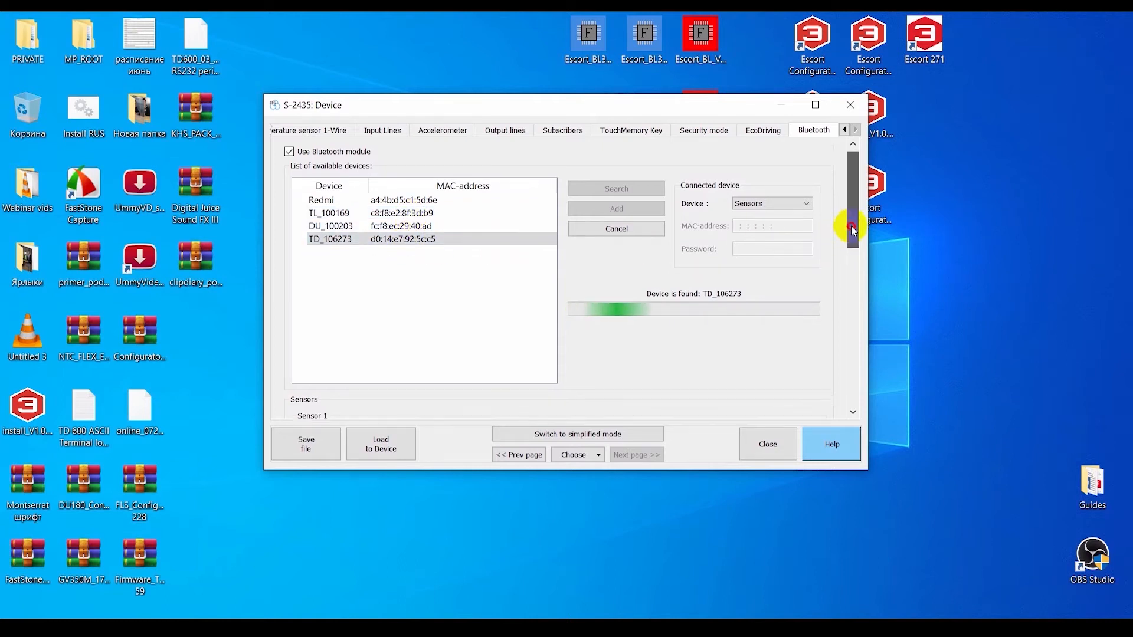
Assign found MAC addresses to Sensors 1–3, naming Sensor 3 DU_100203, then view Accelerometer settings
scroll(down, 3)
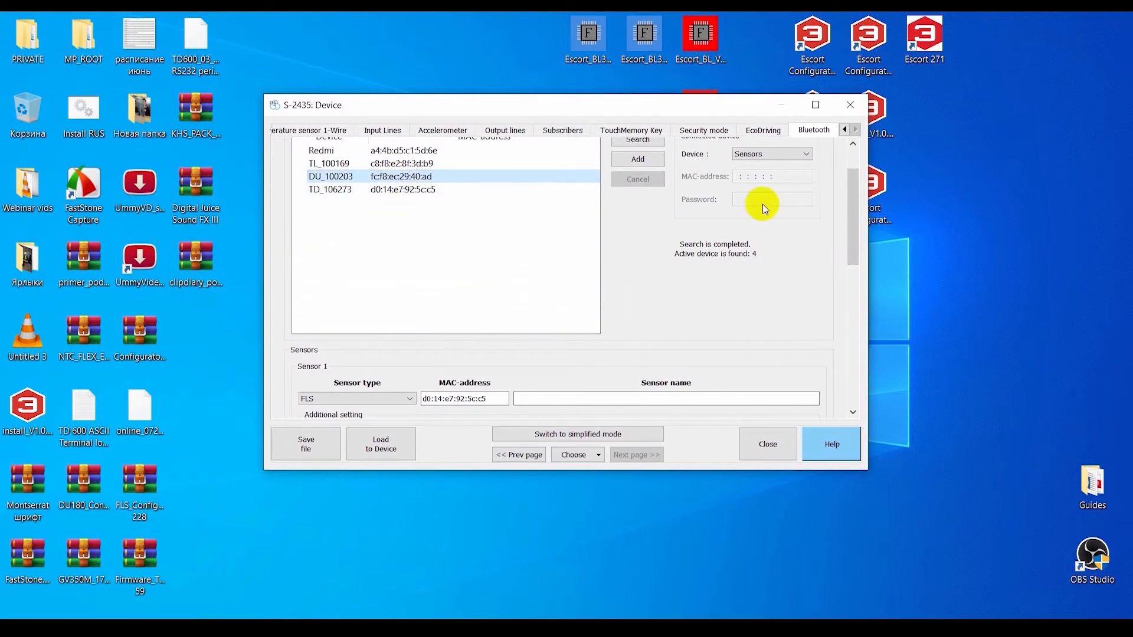
scroll(down, 3)
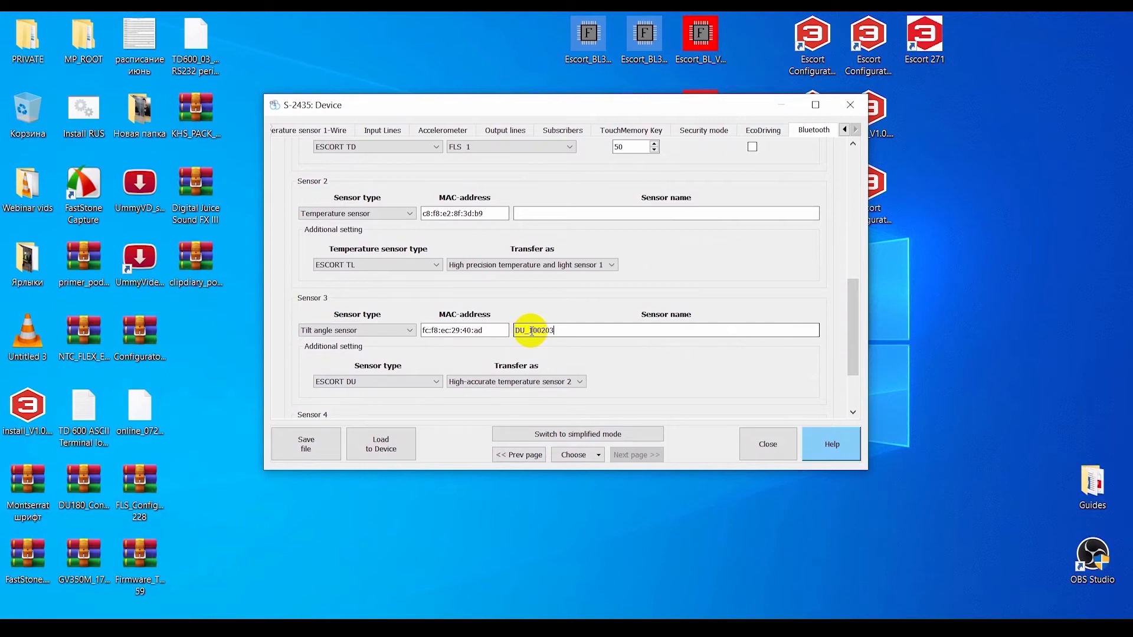
click(442, 130)
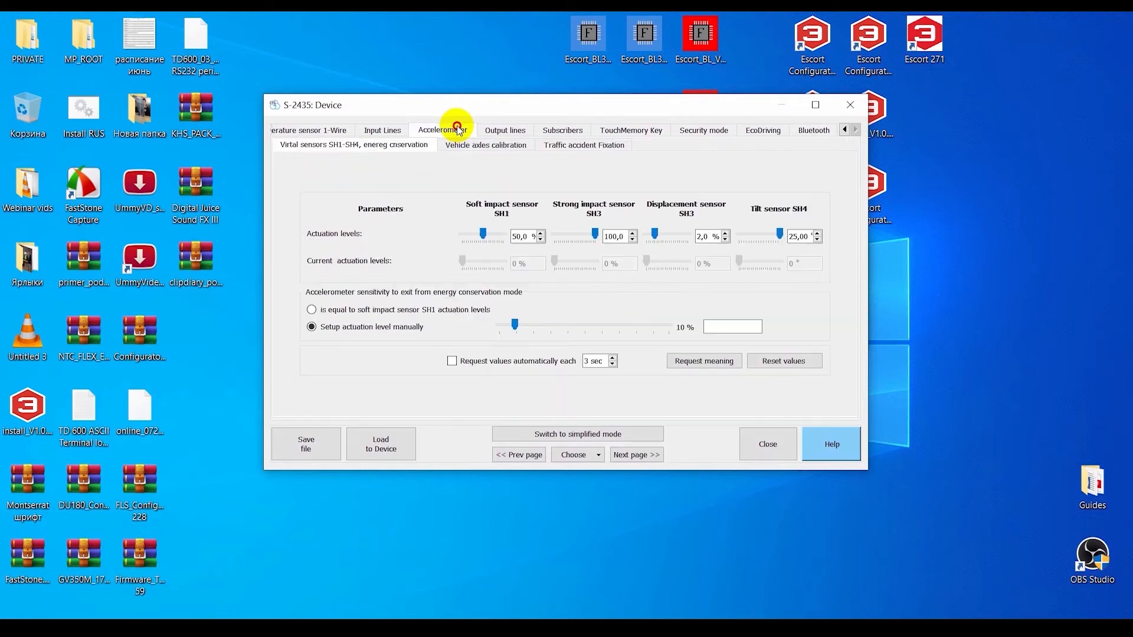
Set the transmission protocol to FLEX 3.0 and browse to the FLS RS-232/RS-485/BT data page
click(447, 129)
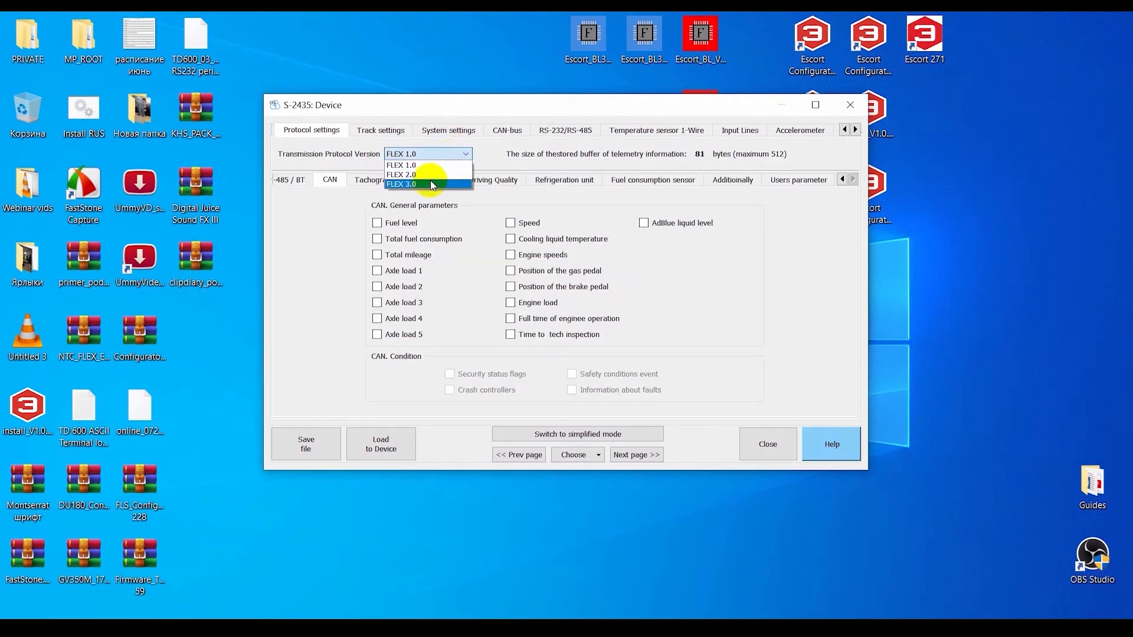
click(401, 184)
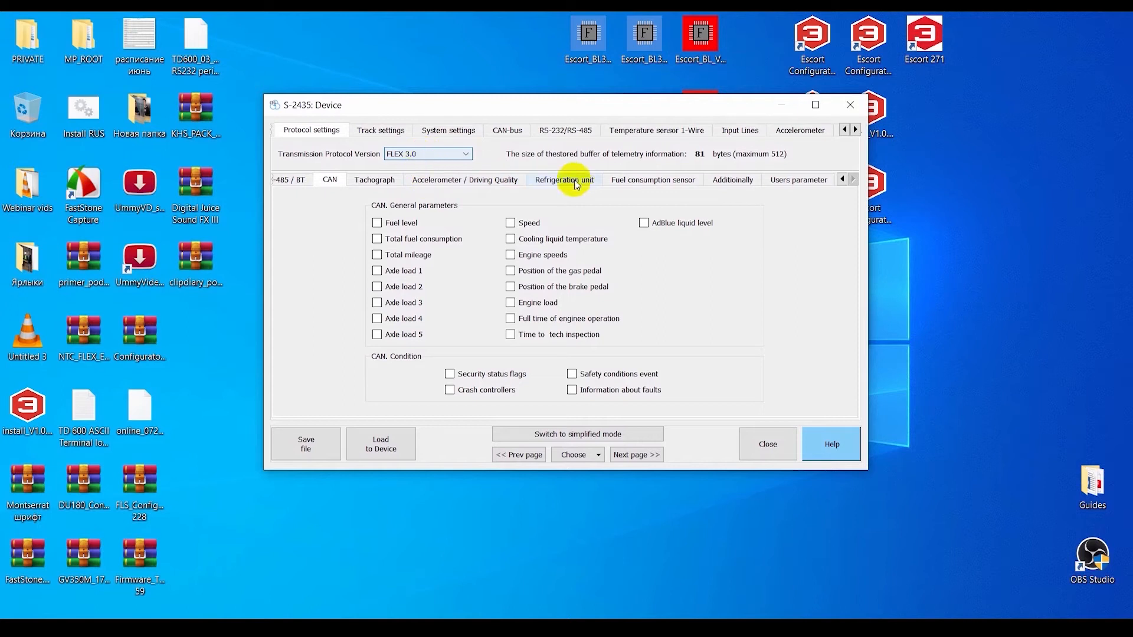
click(652, 180)
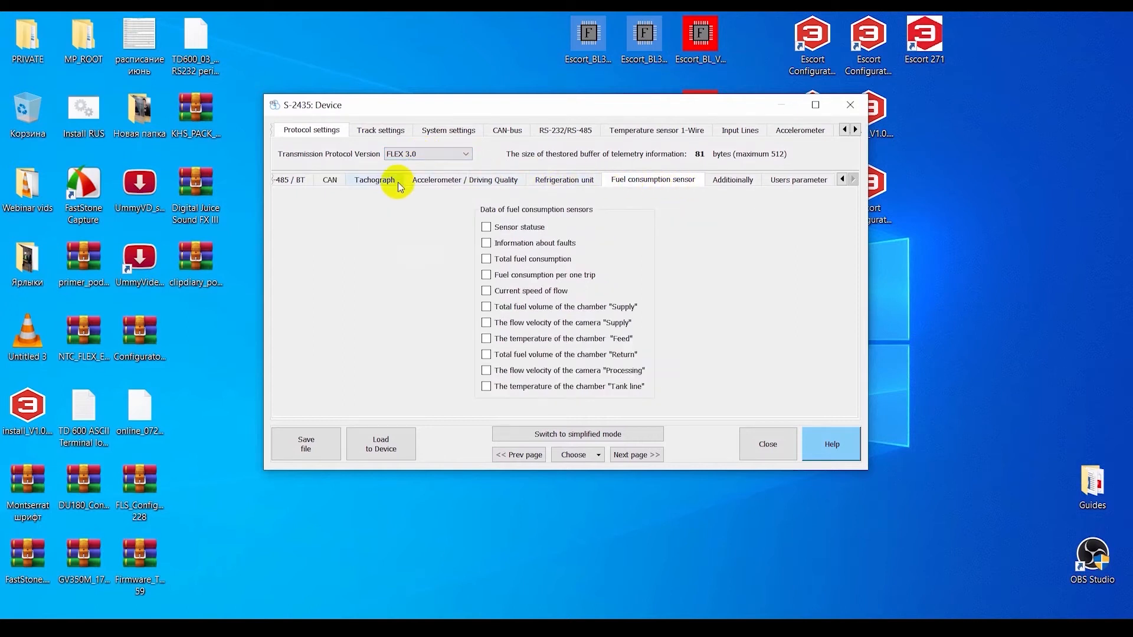
click(564, 179)
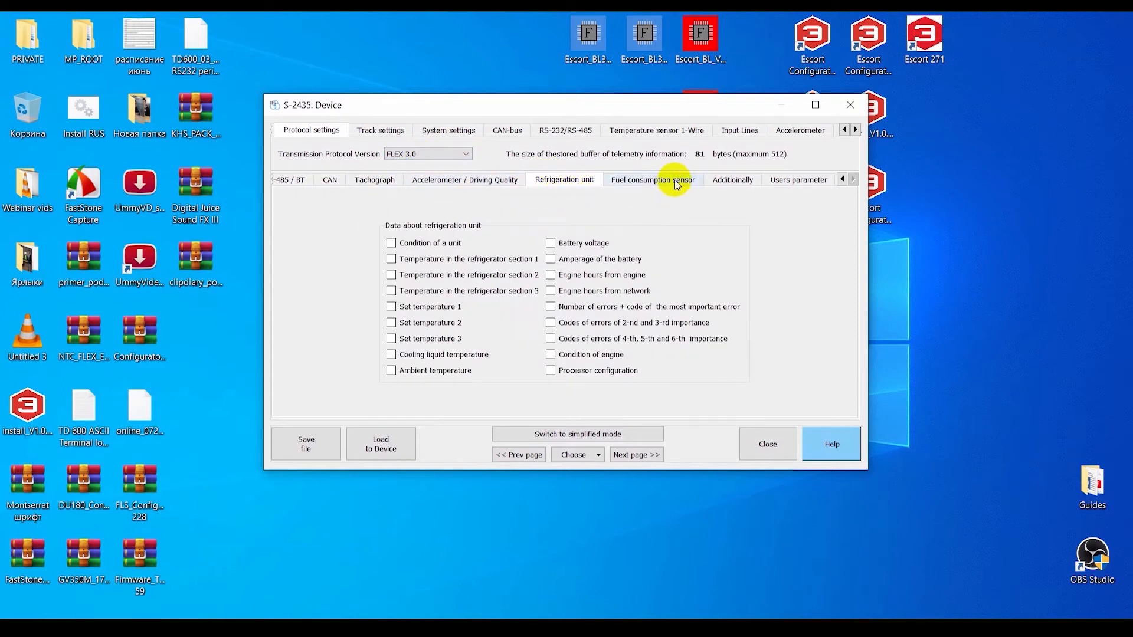
click(798, 179)
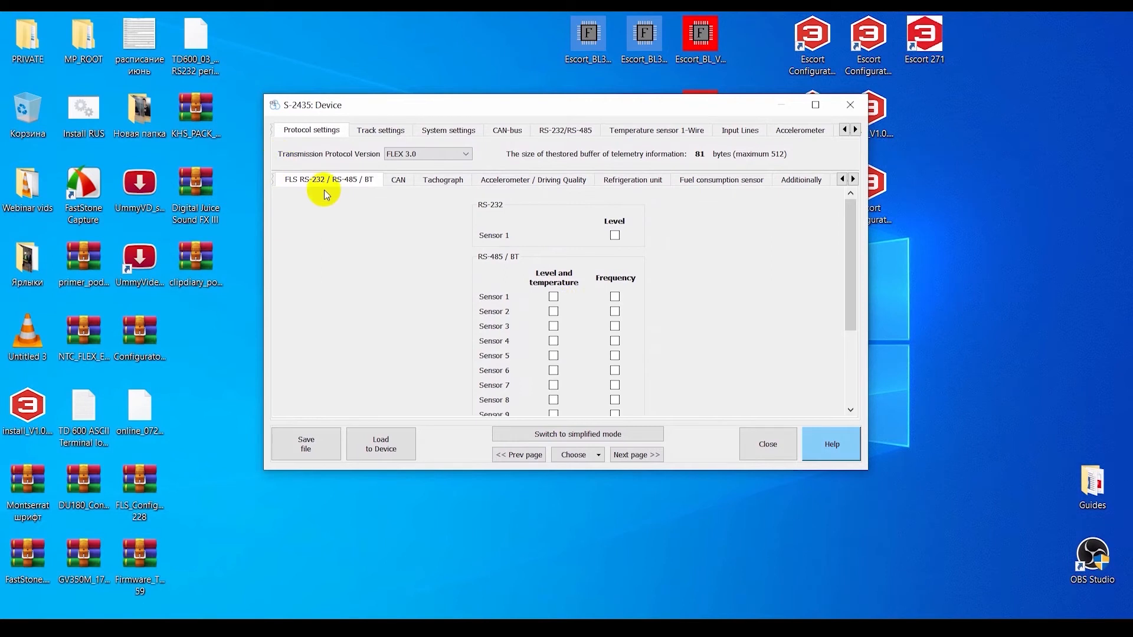
Transmit Sensor 1 level and temperature plus high-precision temperature Sensor 1
click(554, 296)
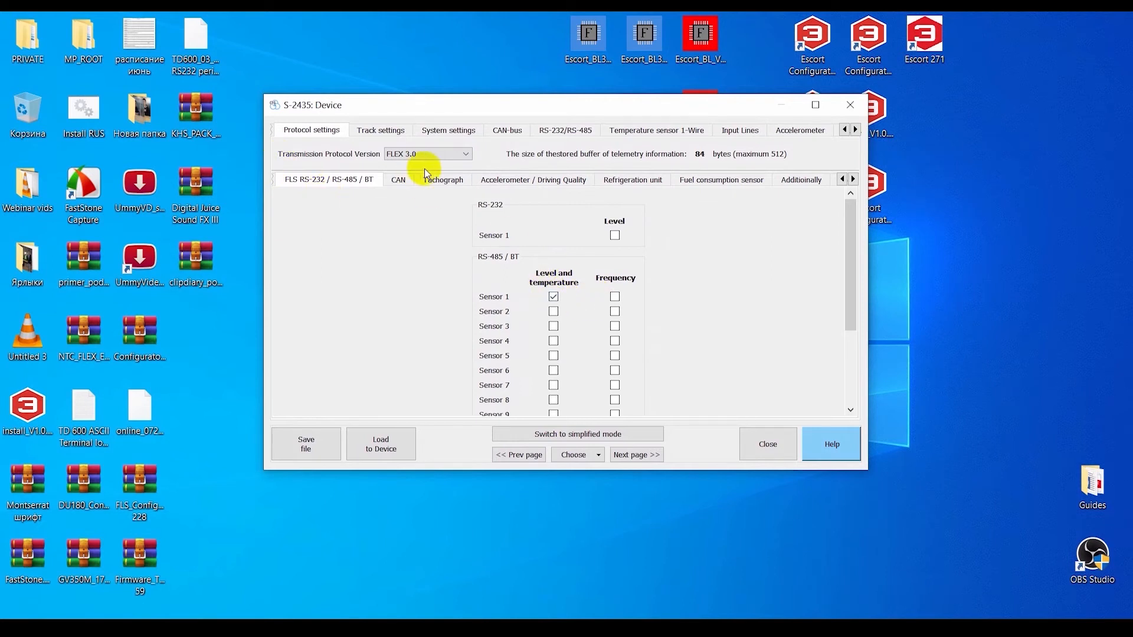
click(801, 179)
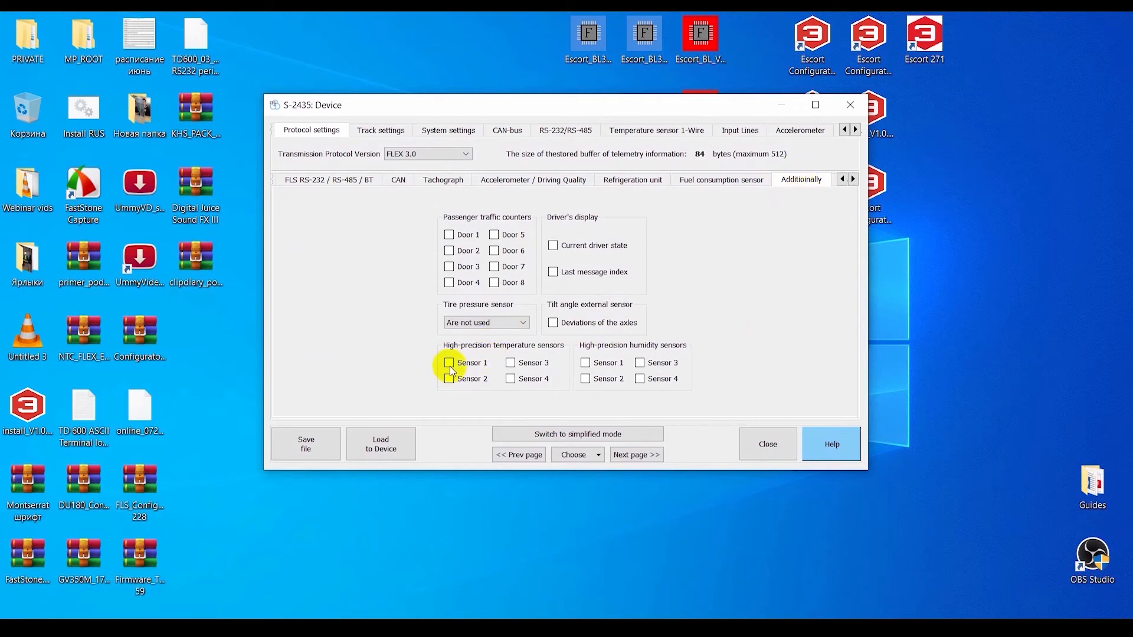
click(449, 363)
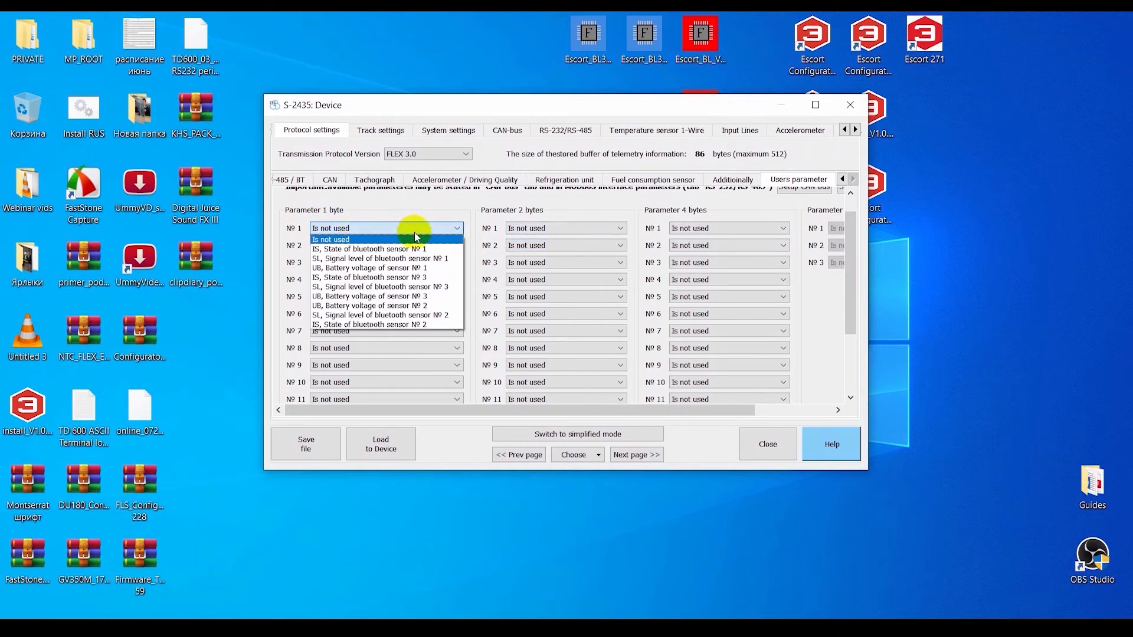
Map one-byte parameters 2–3 to Sensor 1 battery voltage and state, two-byte 1 to Sensor 3 tilt
click(382, 258)
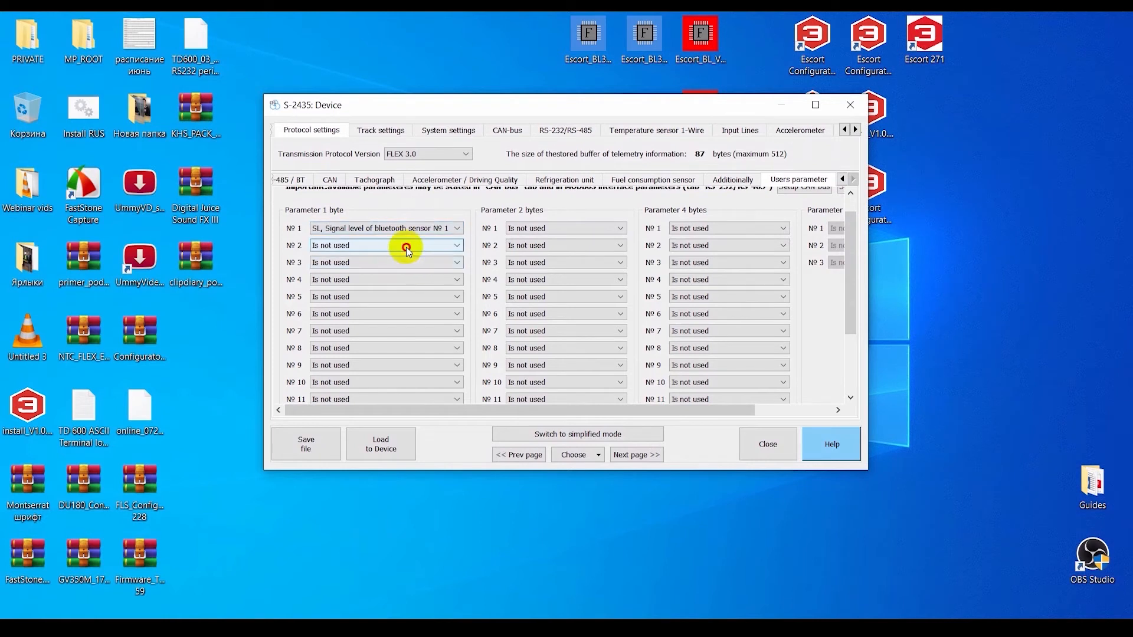
click(386, 244)
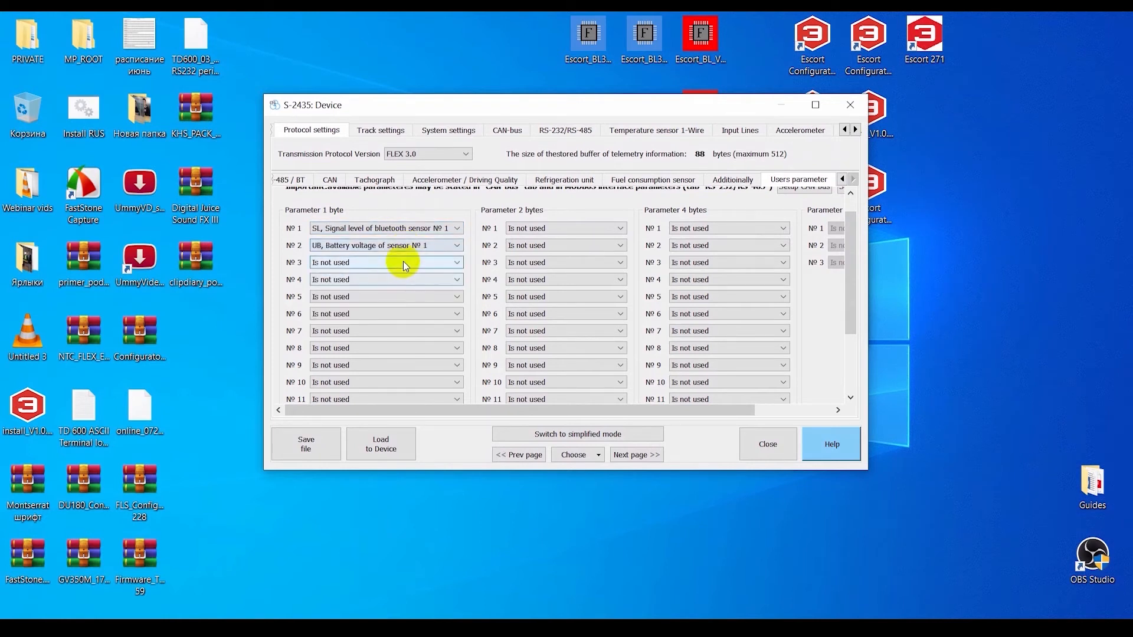
click(386, 261)
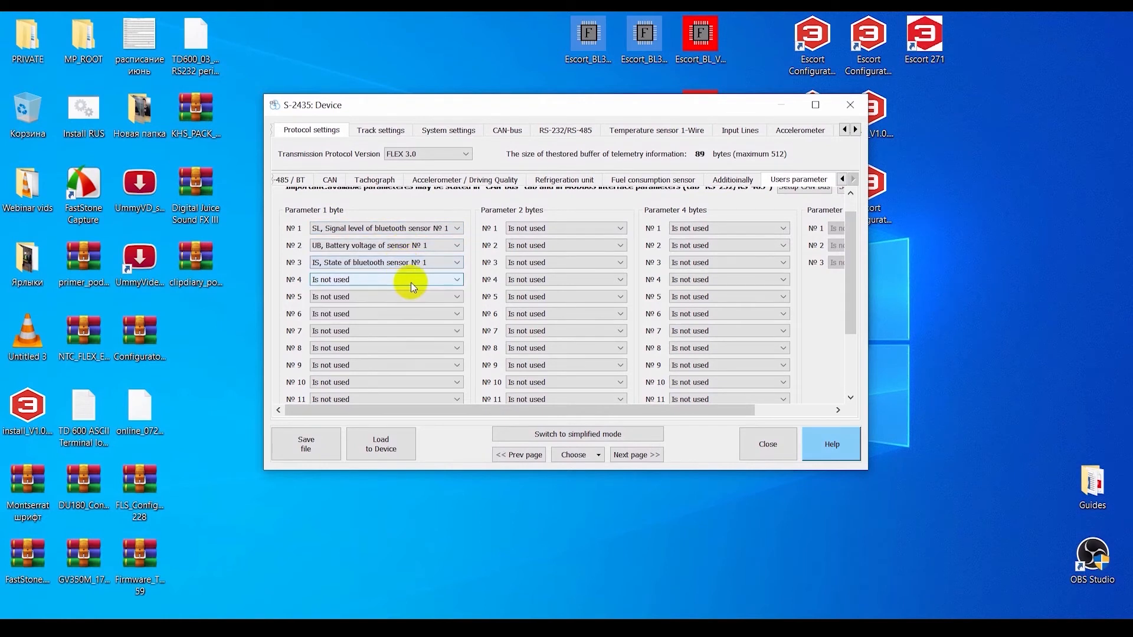
click(385, 313)
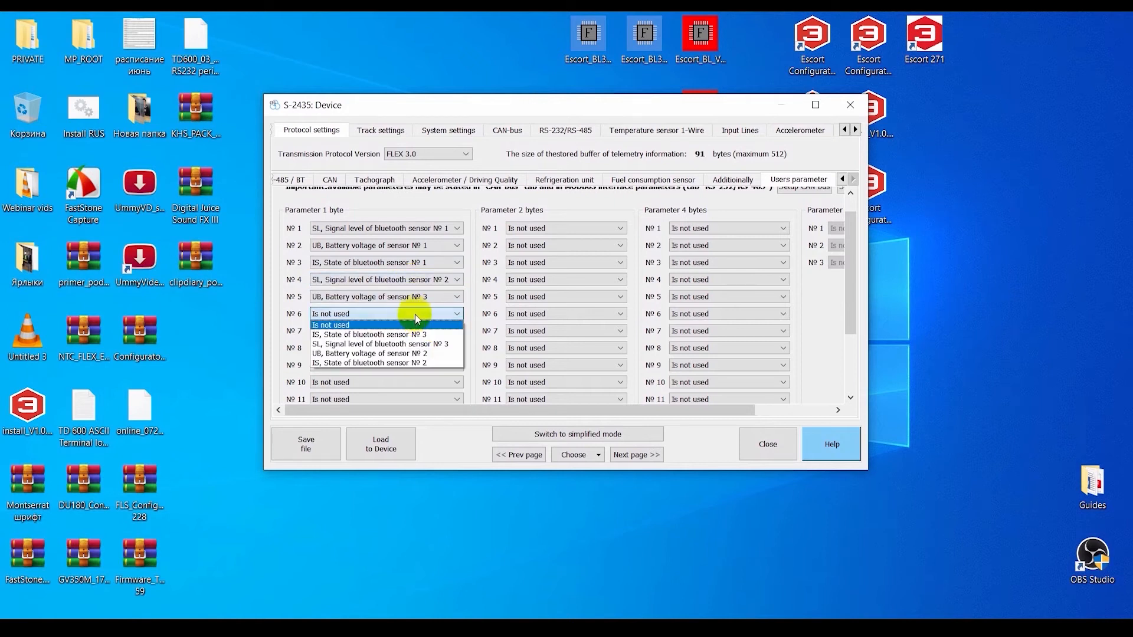
click(566, 228)
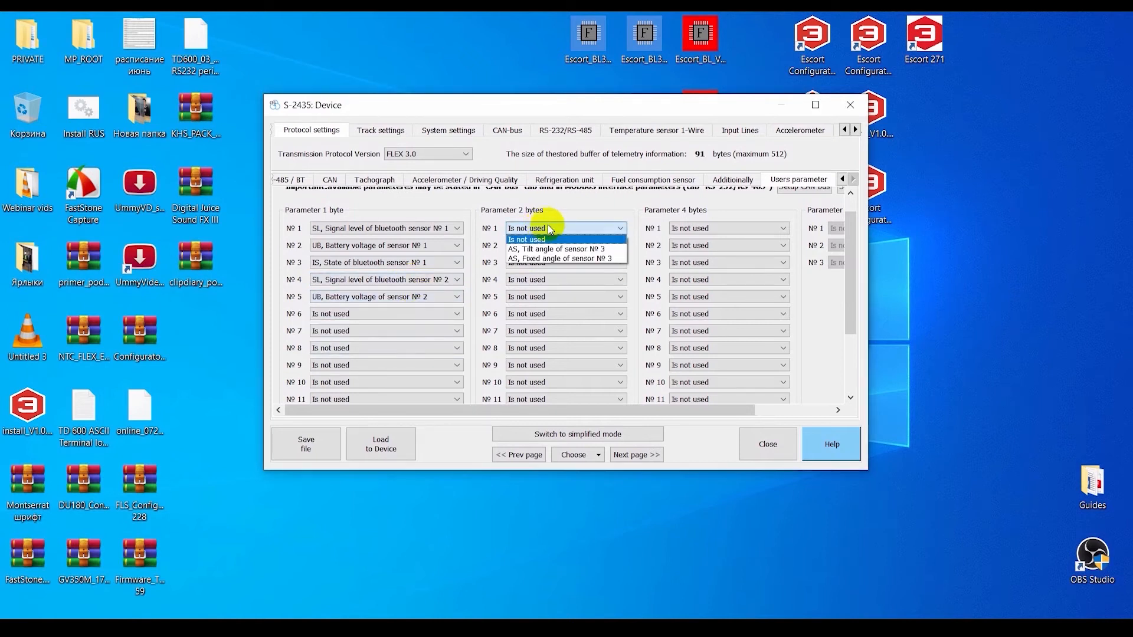
click(557, 248)
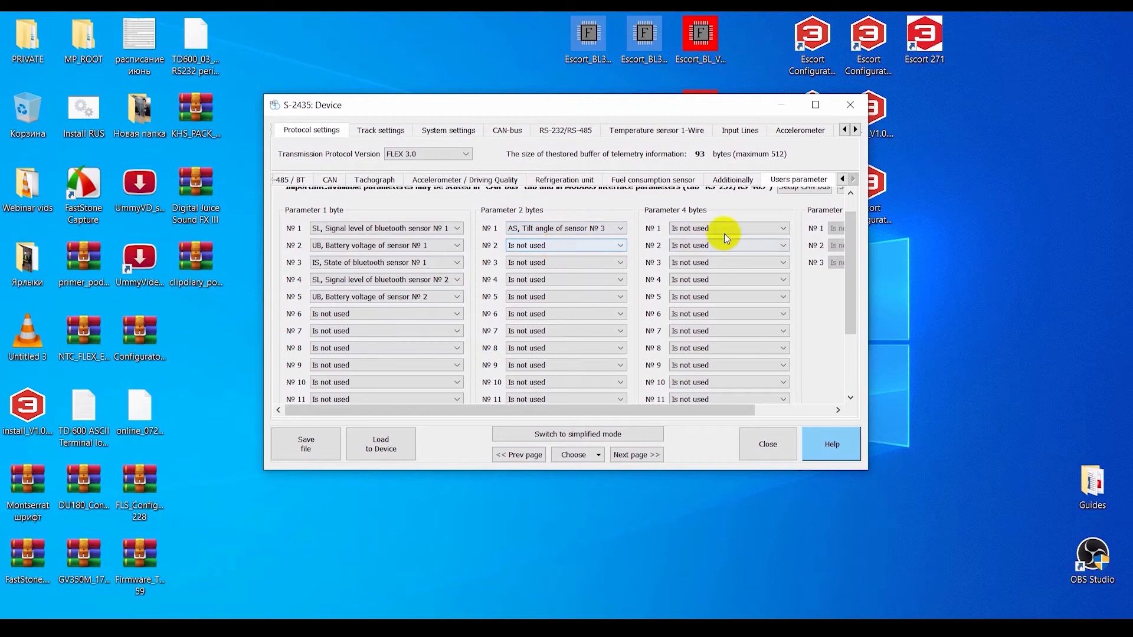
Map four-byte parameters to Sensor 2 illumination and Sensor 3 status, one-byte 6–8 to sensor readings
click(727, 228)
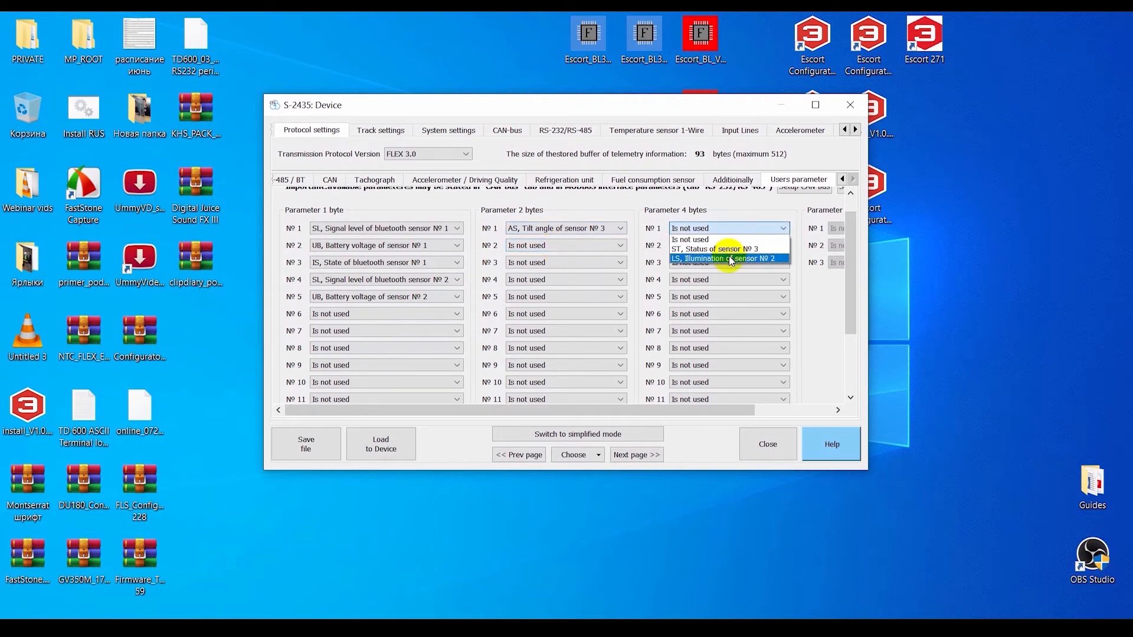
click(728, 258)
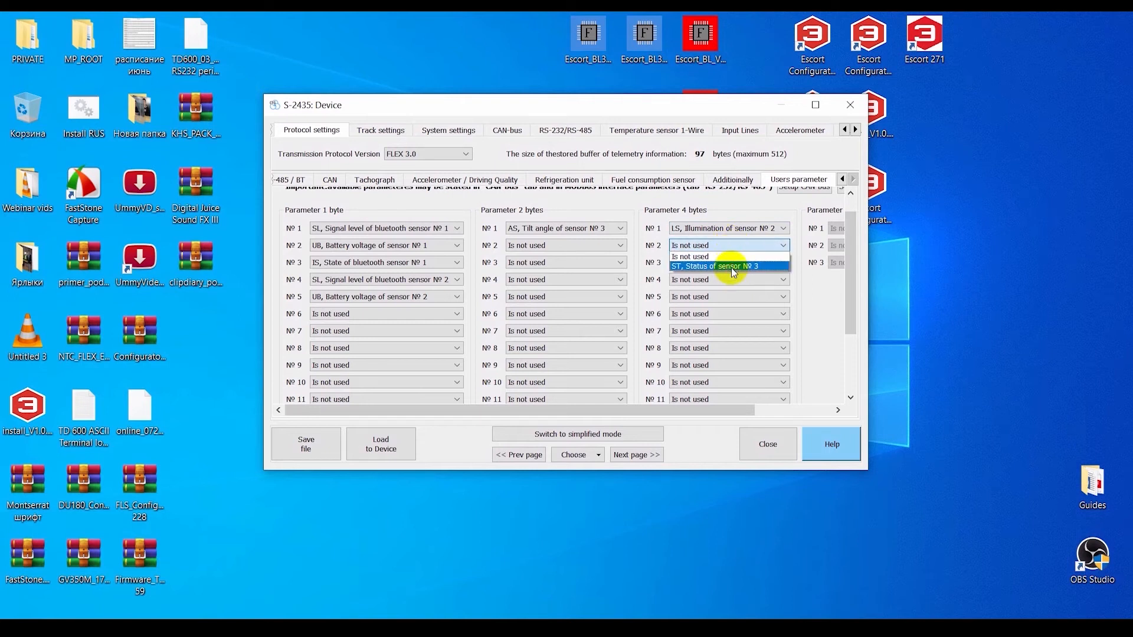
click(716, 266)
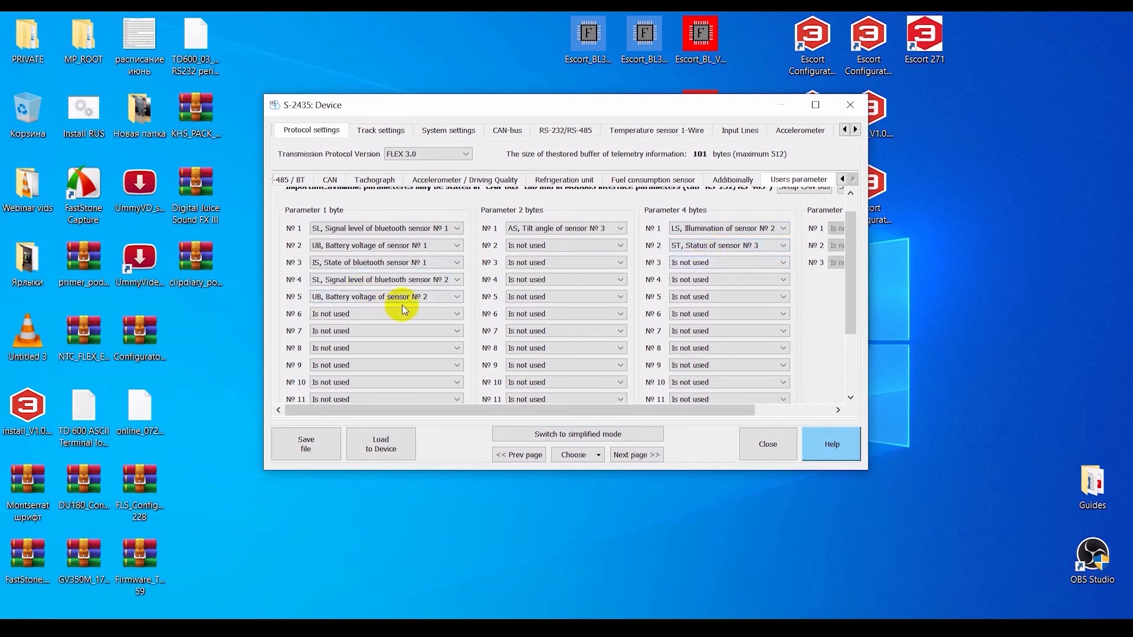
click(386, 296)
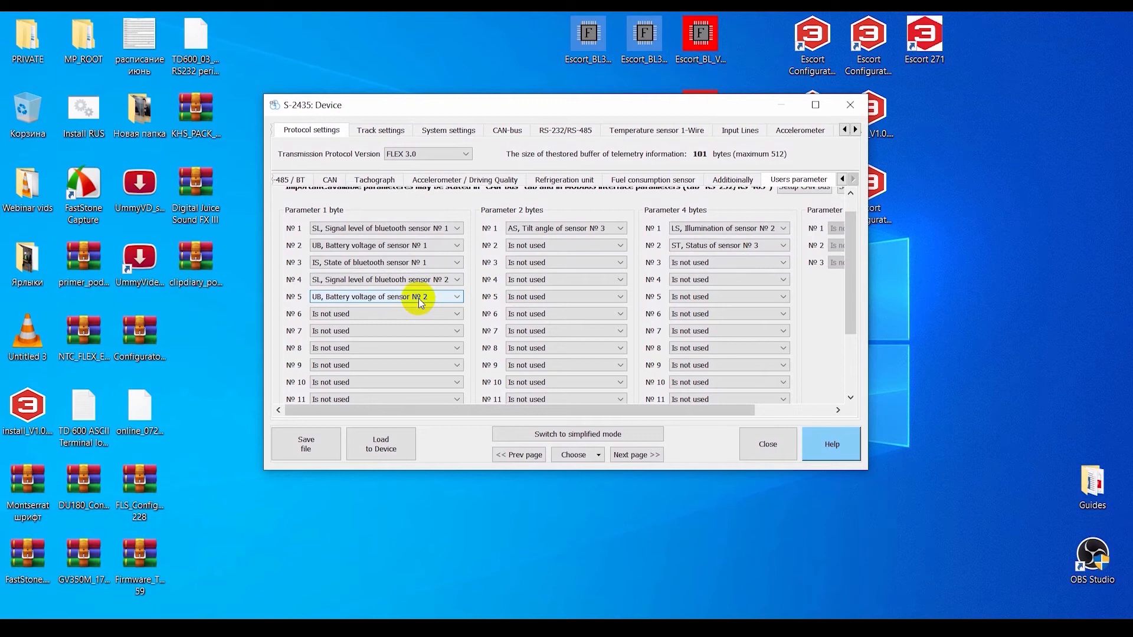
click(385, 313)
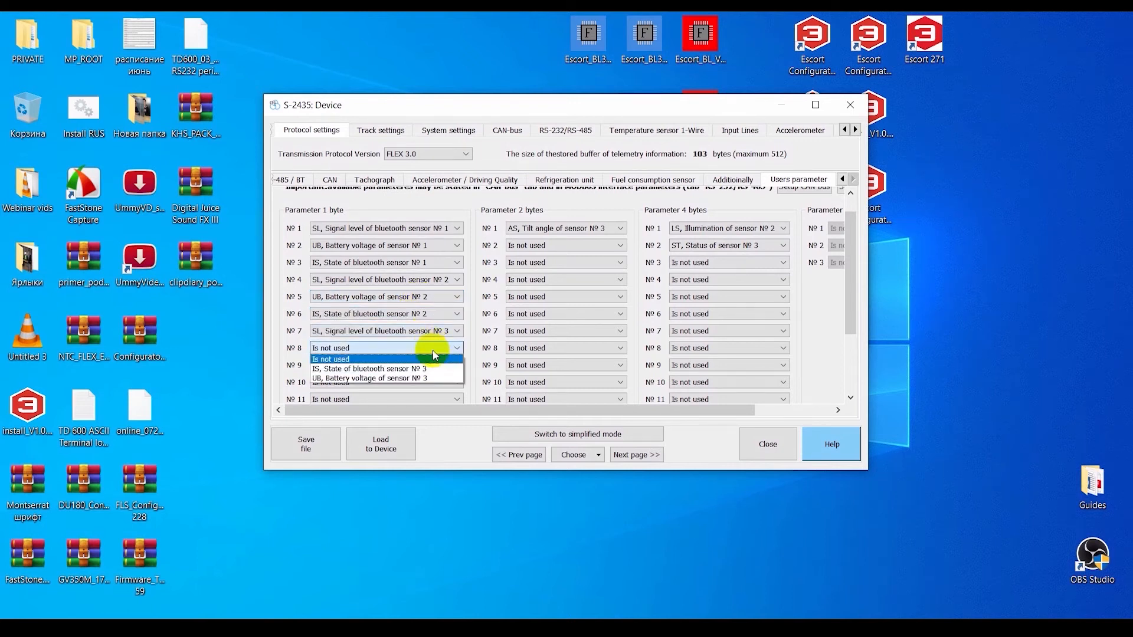
click(378, 378)
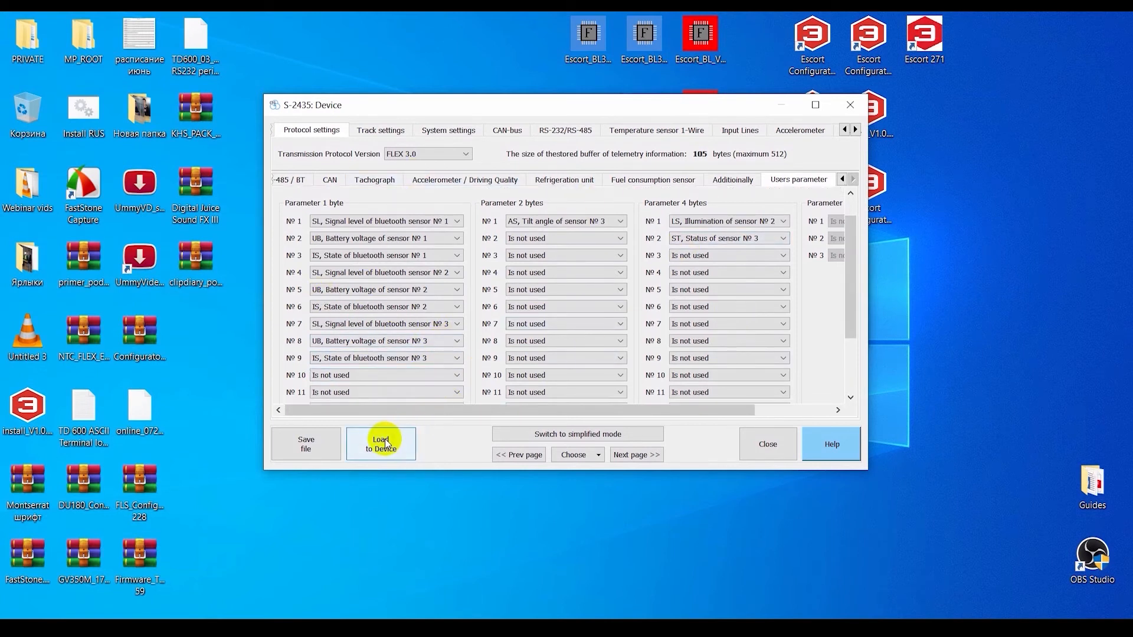
Load the user parameters to the tracker, confirm success, and close the settings
click(381, 444)
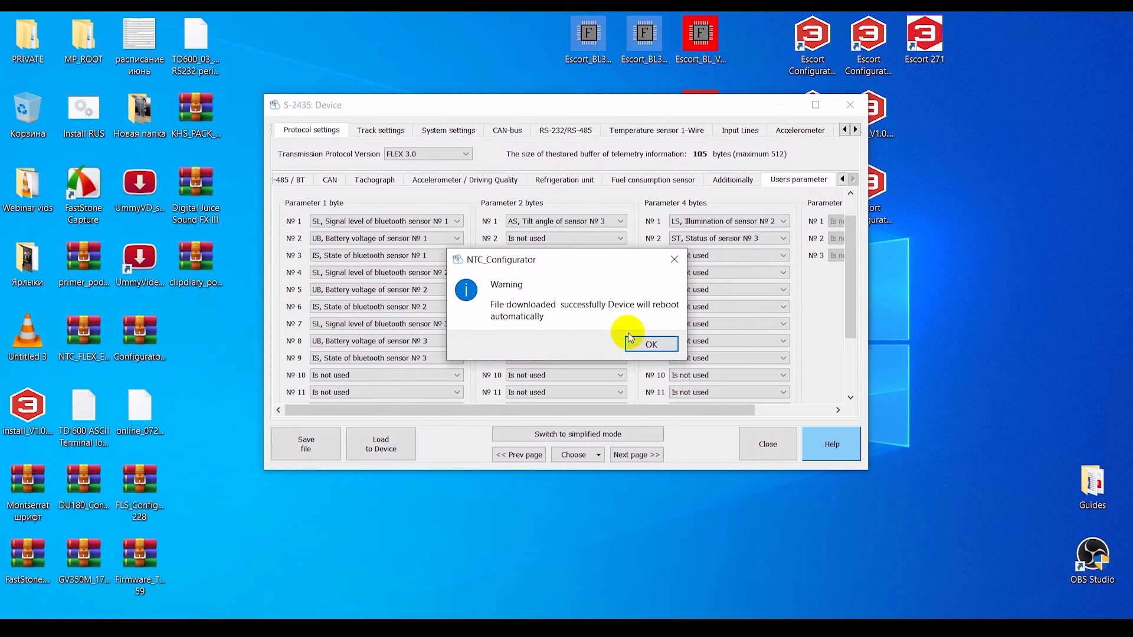
click(649, 344)
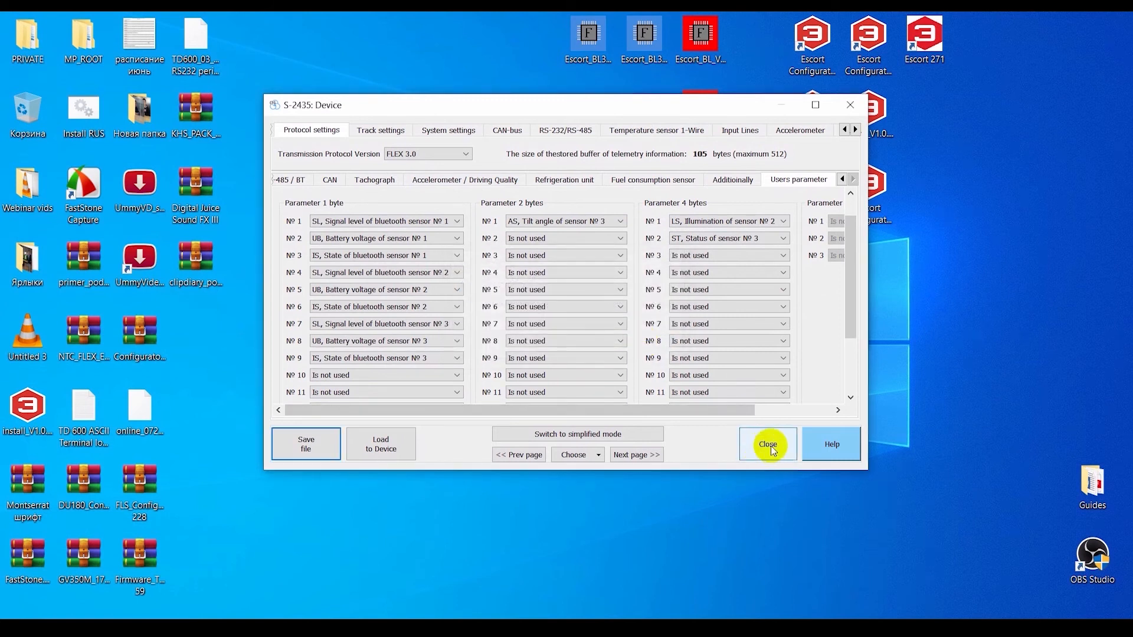
click(767, 443)
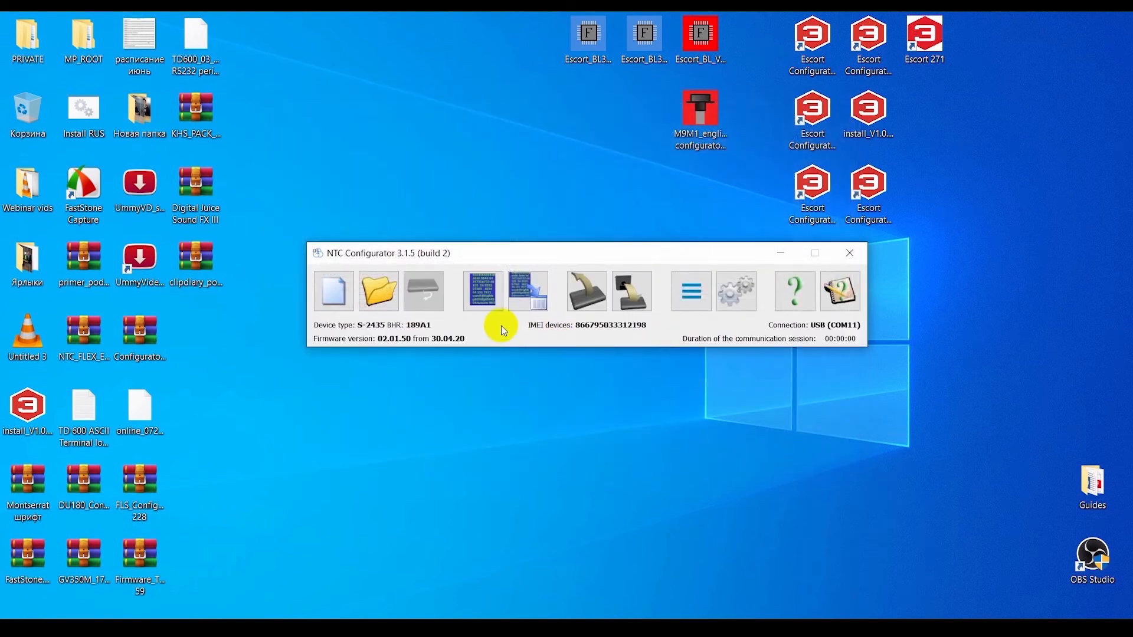
Open Telemetry with requests every 1 sec and show the Users parameter values
click(481, 291)
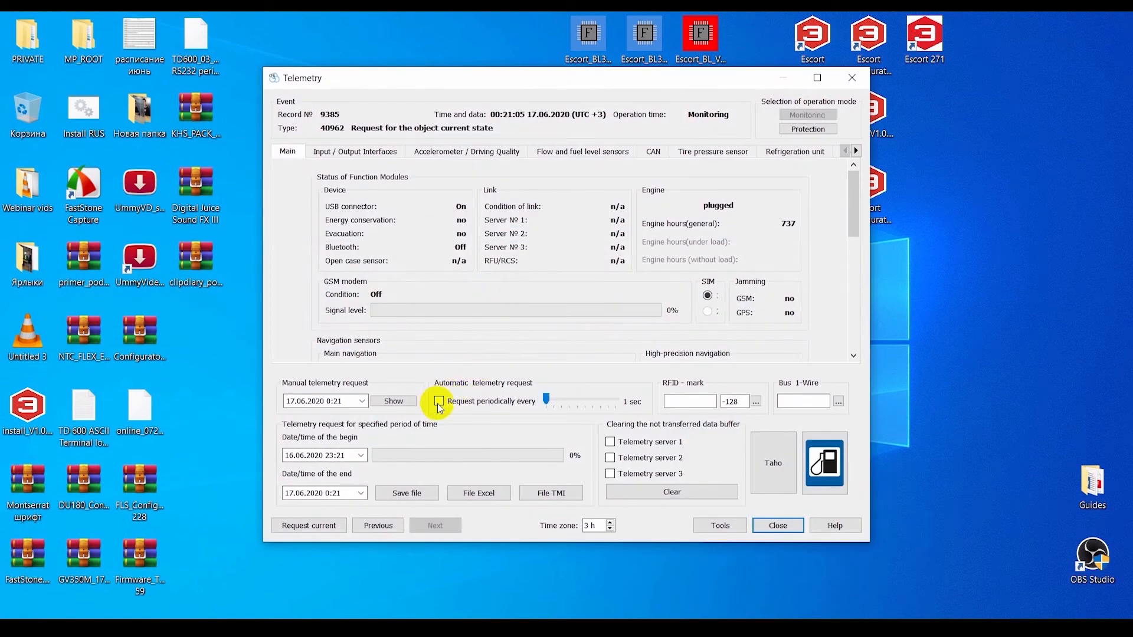
click(439, 401)
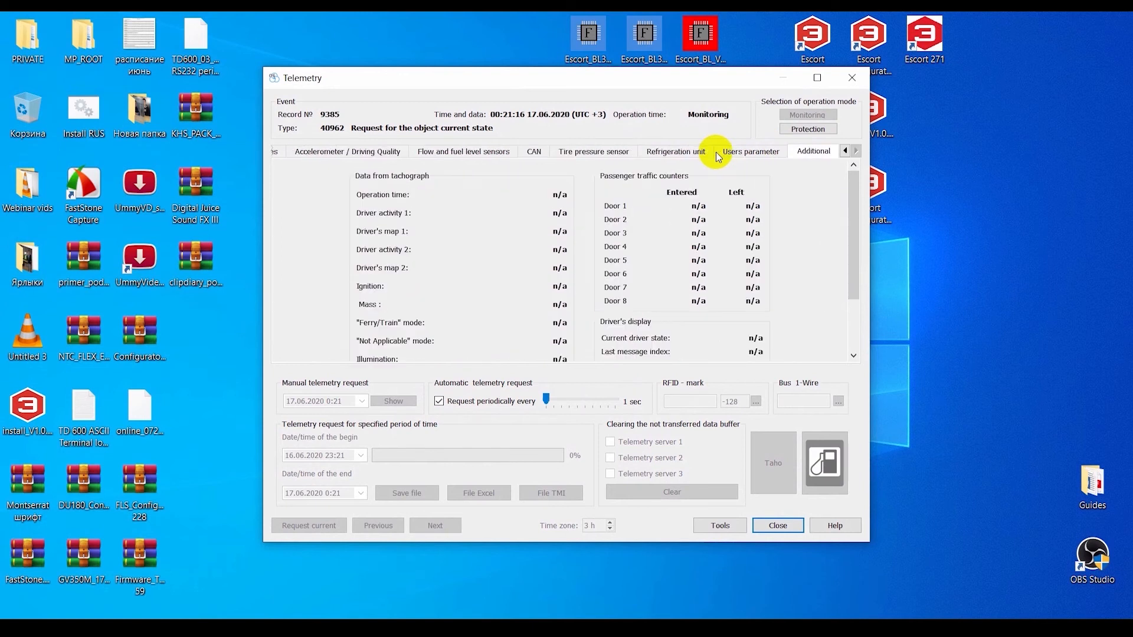
click(750, 151)
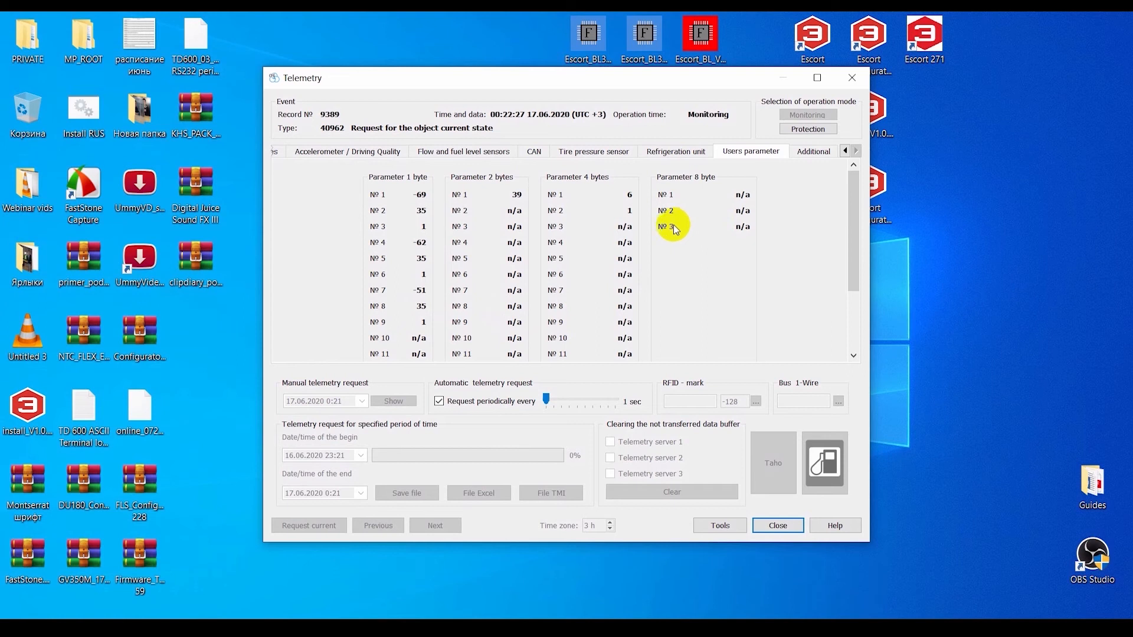
mouse_move(567, 235)
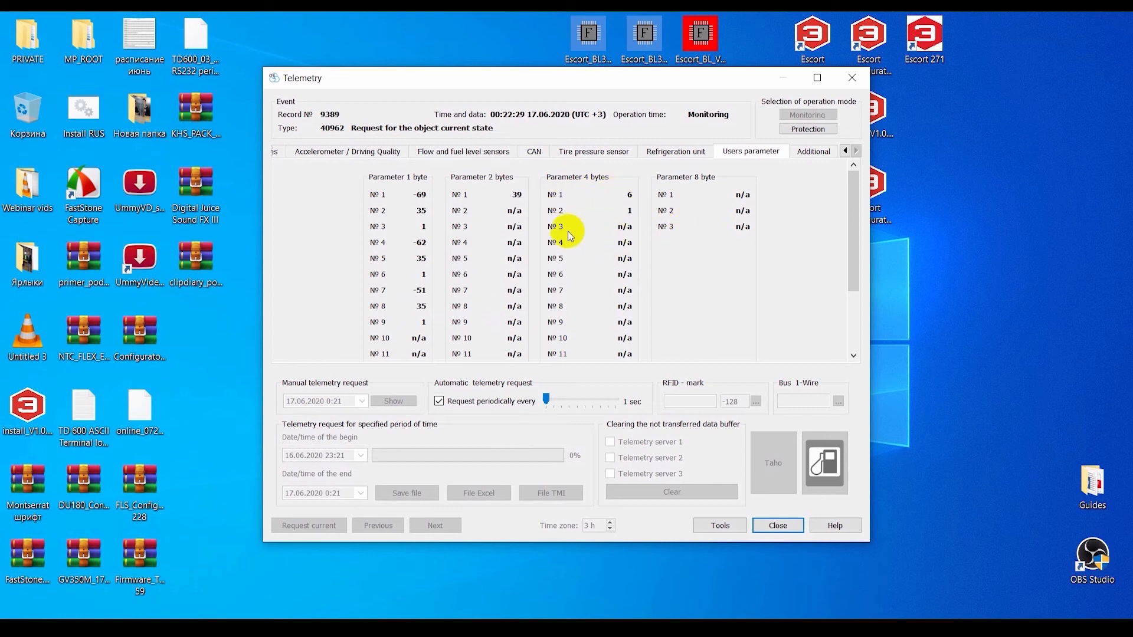
mouse_move(573, 220)
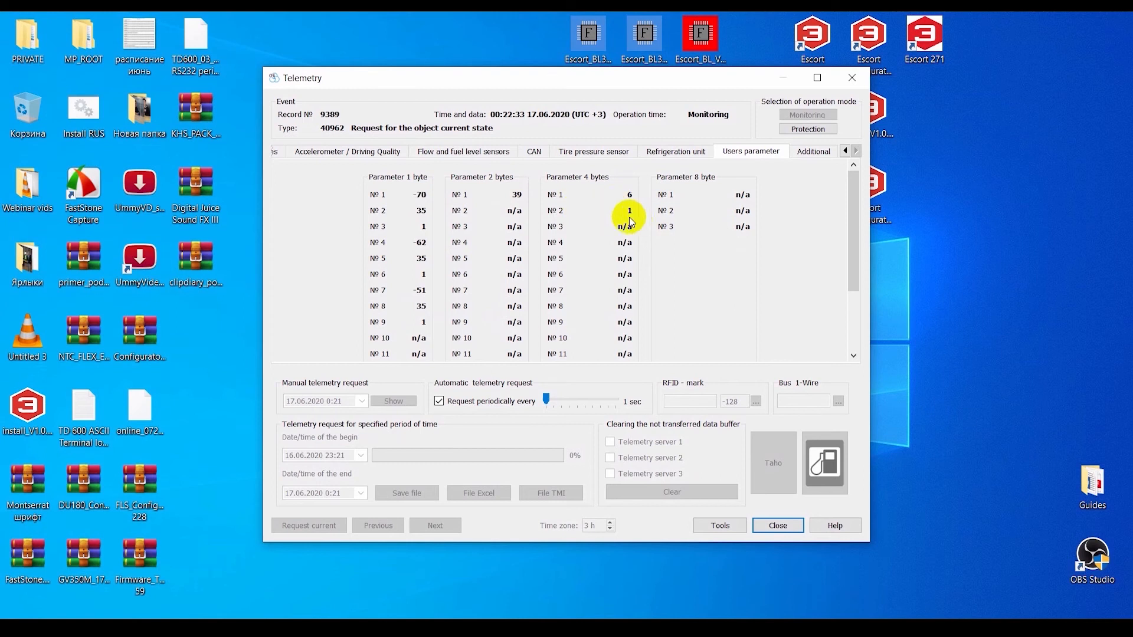
Review Main, Input/Output (26.30 °C) and fuel level sensor (level 1, 25 degrees) telemetry
click(286, 151)
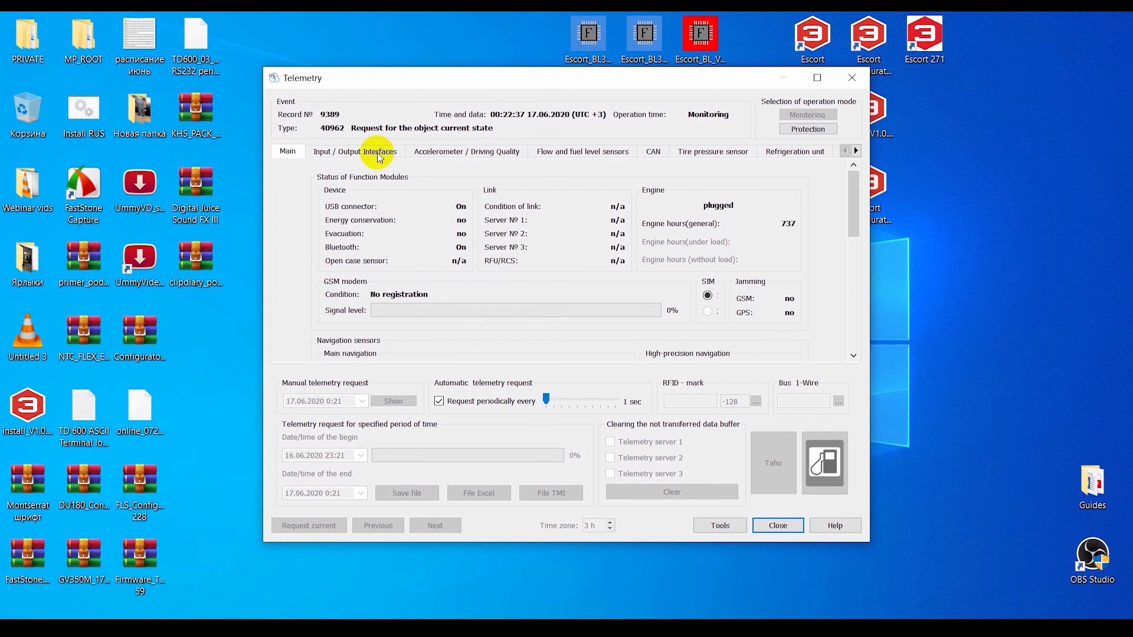
click(355, 151)
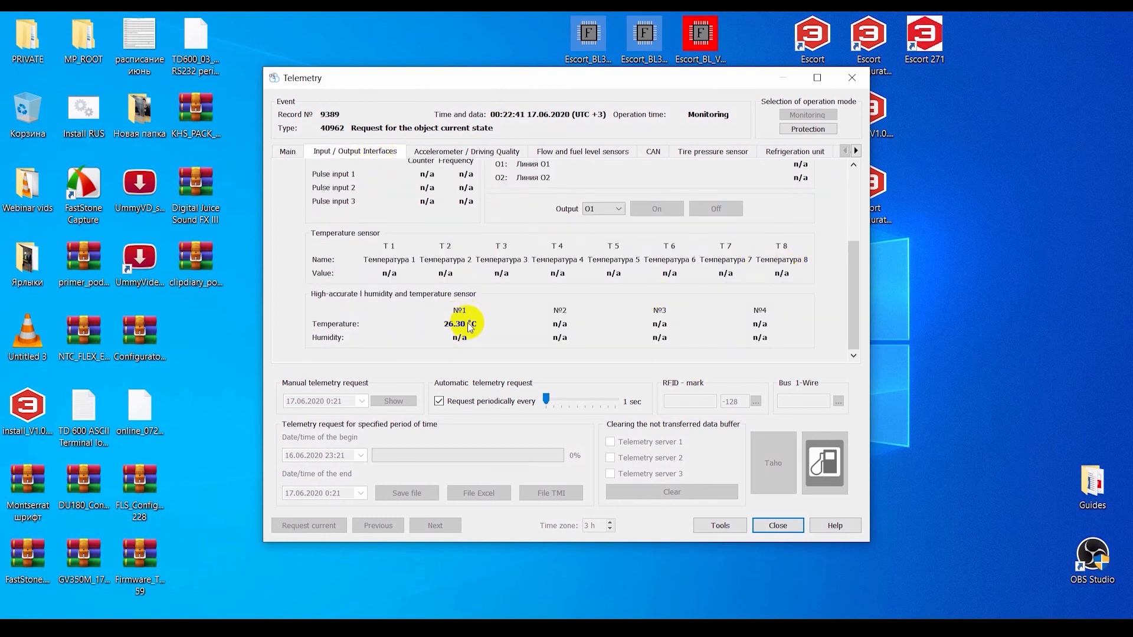
mouse_move(506, 319)
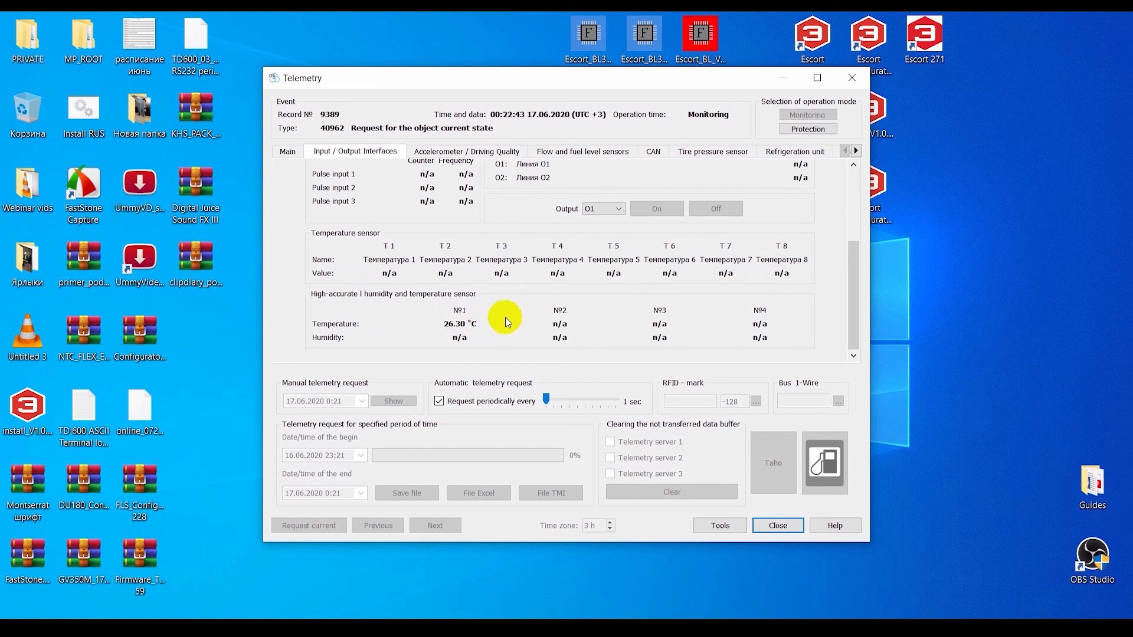
click(582, 151)
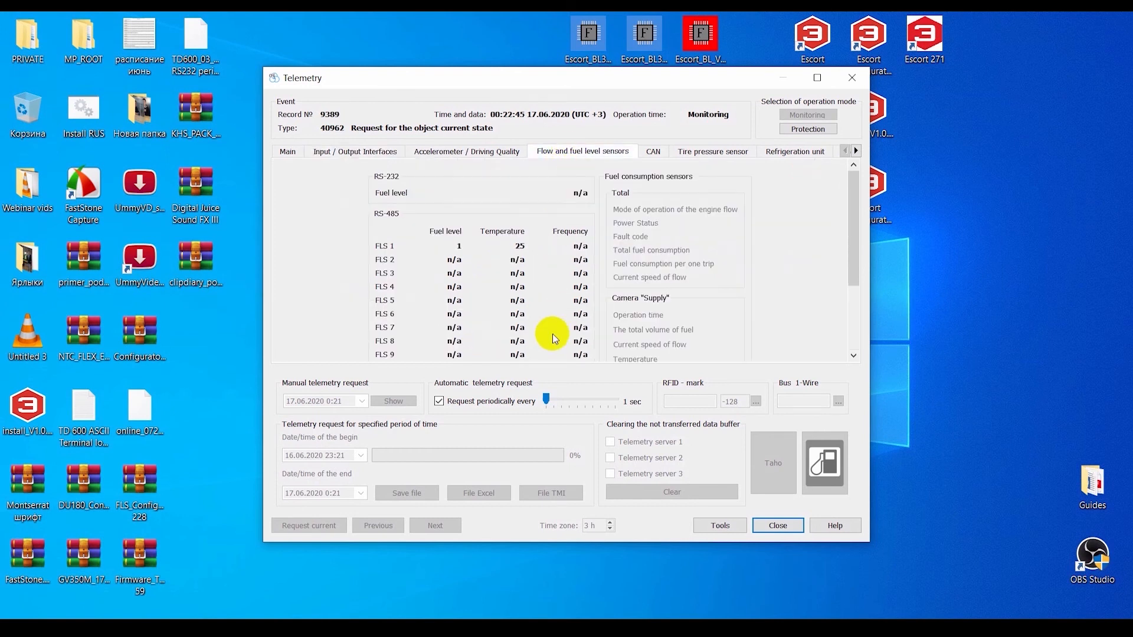